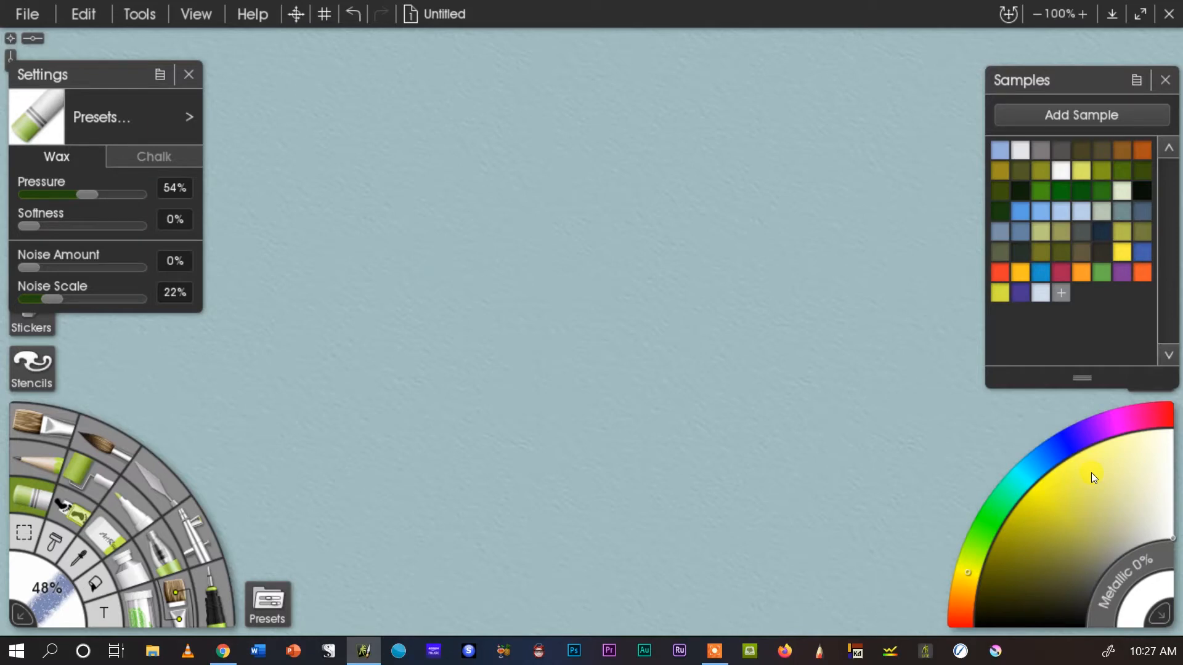
pyautogui.moveTo(690, 134)
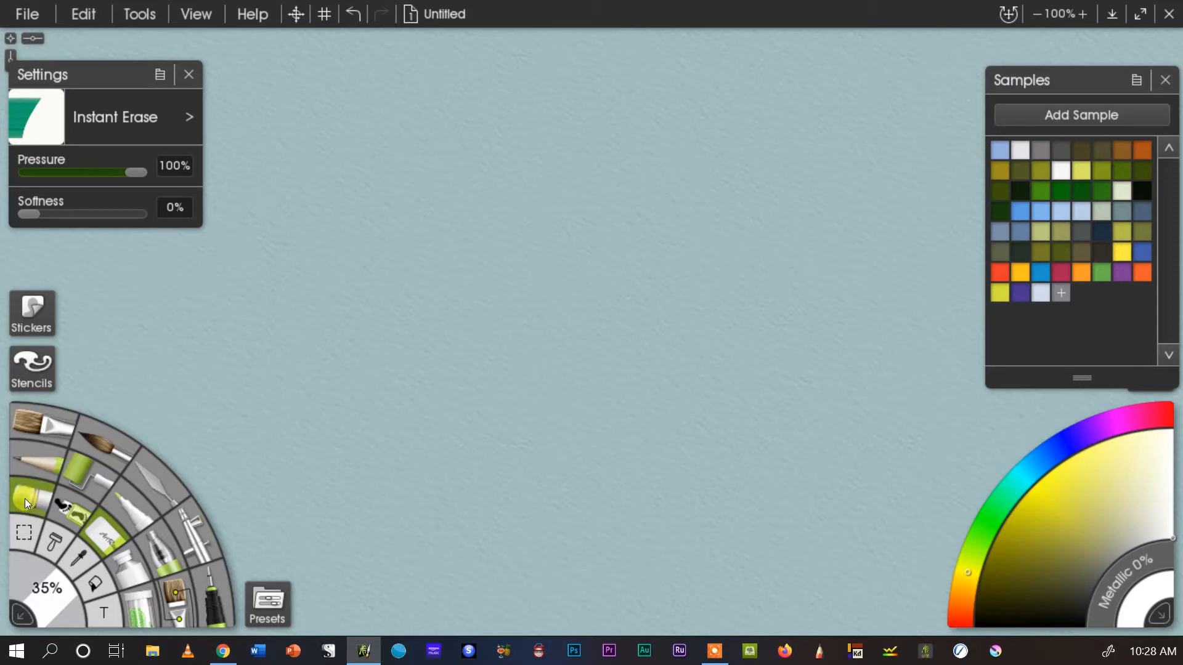
# - Switch back to the Oil Pastel tool for painting
pyautogui.click(19, 513)
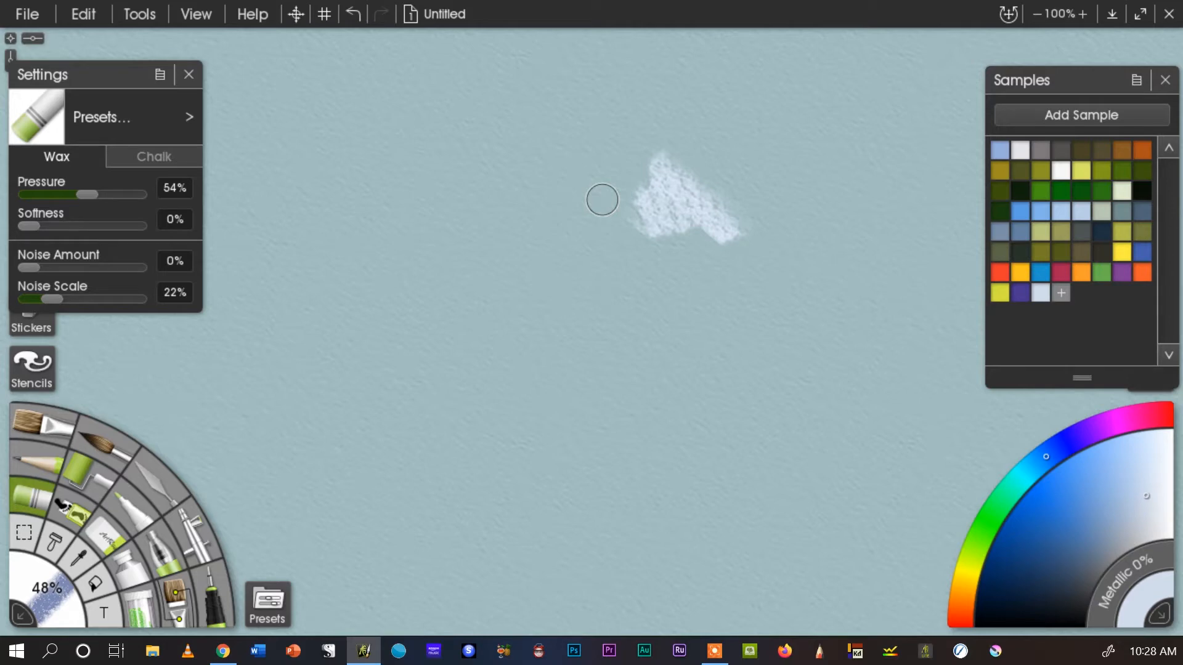
pyautogui.moveTo(662, 185)
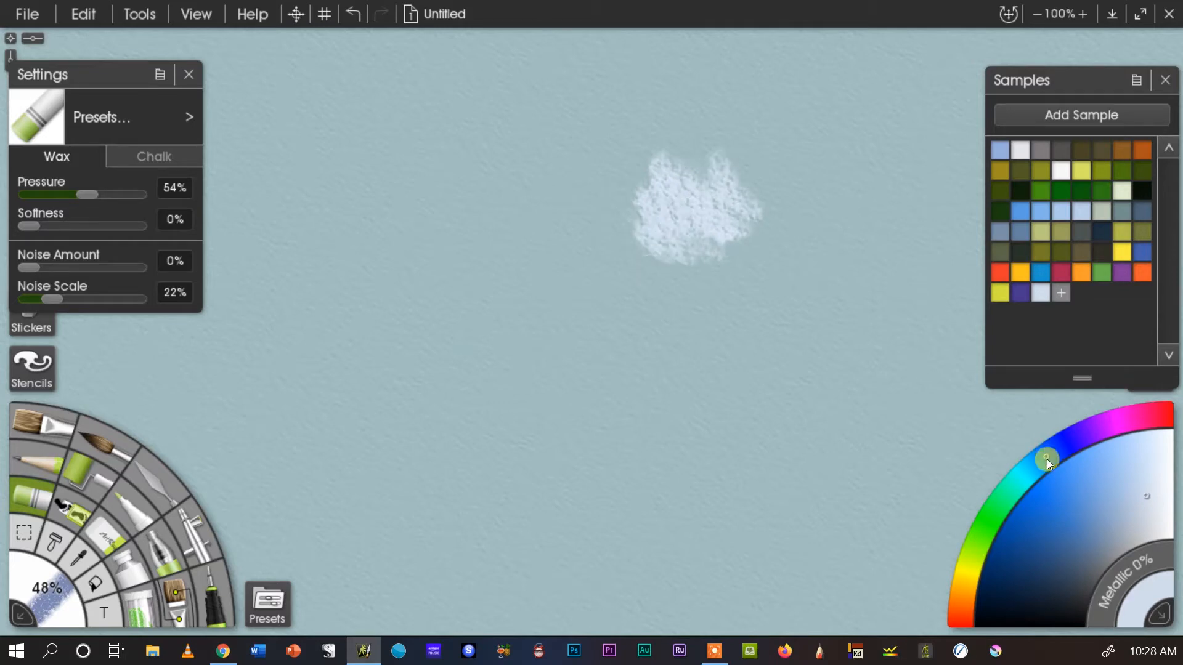
pyautogui.moveTo(1170, 539)
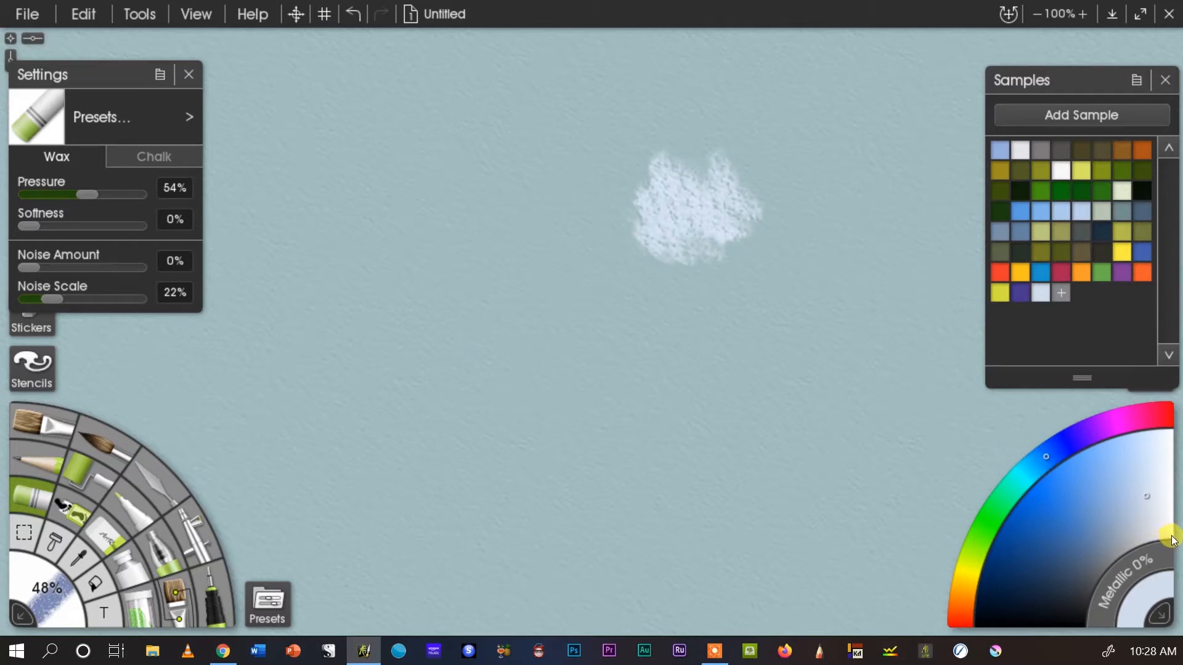
pyautogui.moveTo(598, 80)
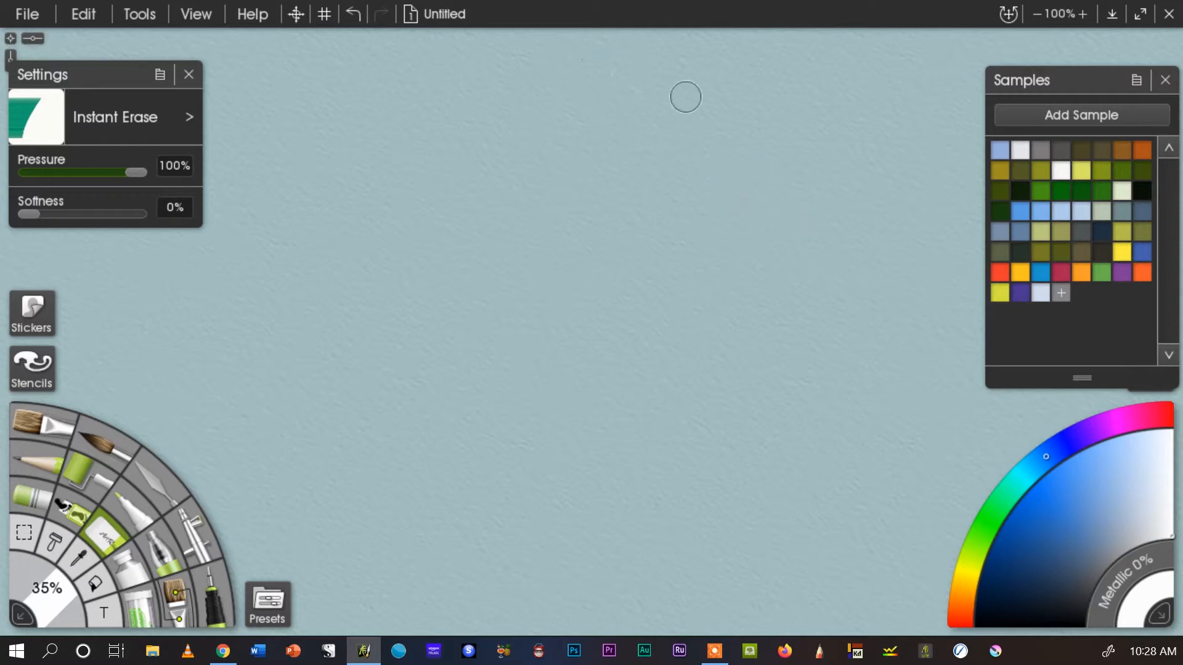
pyautogui.moveTo(720, 340)
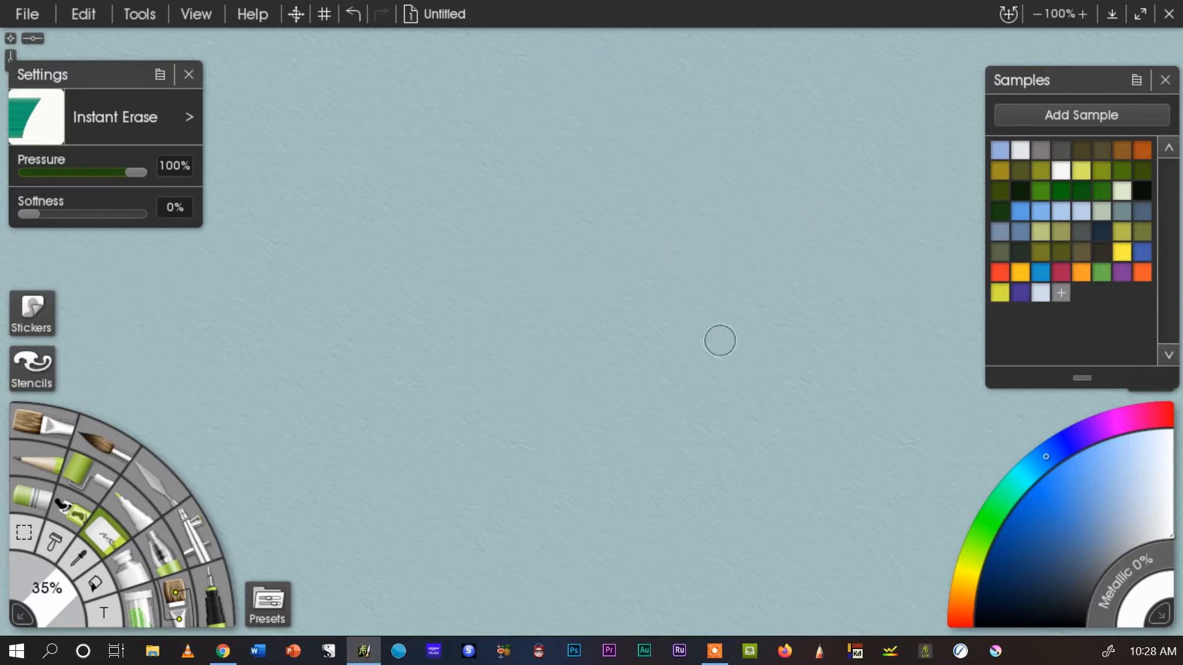
pyautogui.moveTo(26, 509)
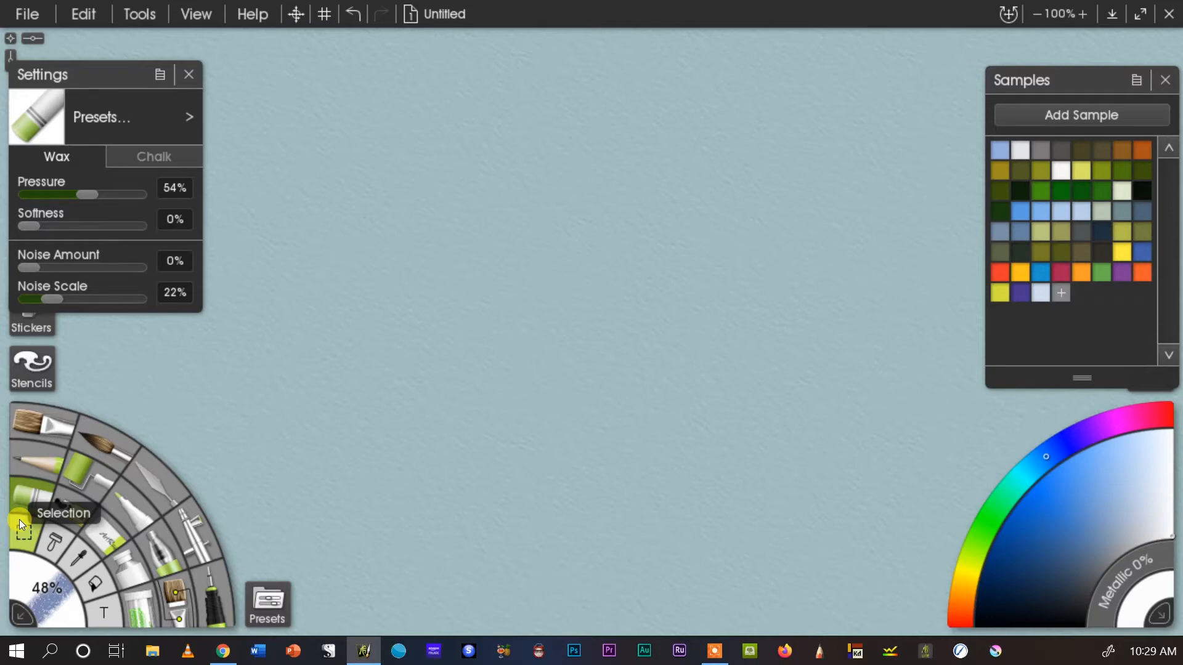
pyautogui.moveTo(617, 228)
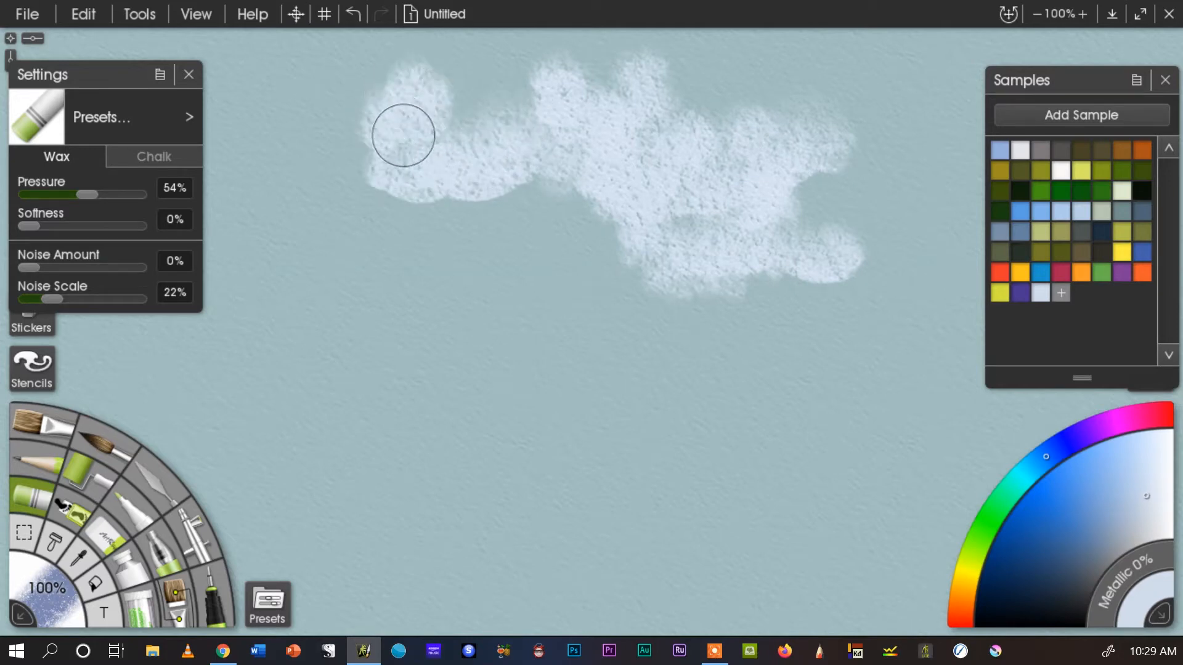
# - Extend the pale blue pastel cloud bank toward the left of the canvas
pyautogui.moveTo(402, 136); pyautogui.dragTo(456, 256)
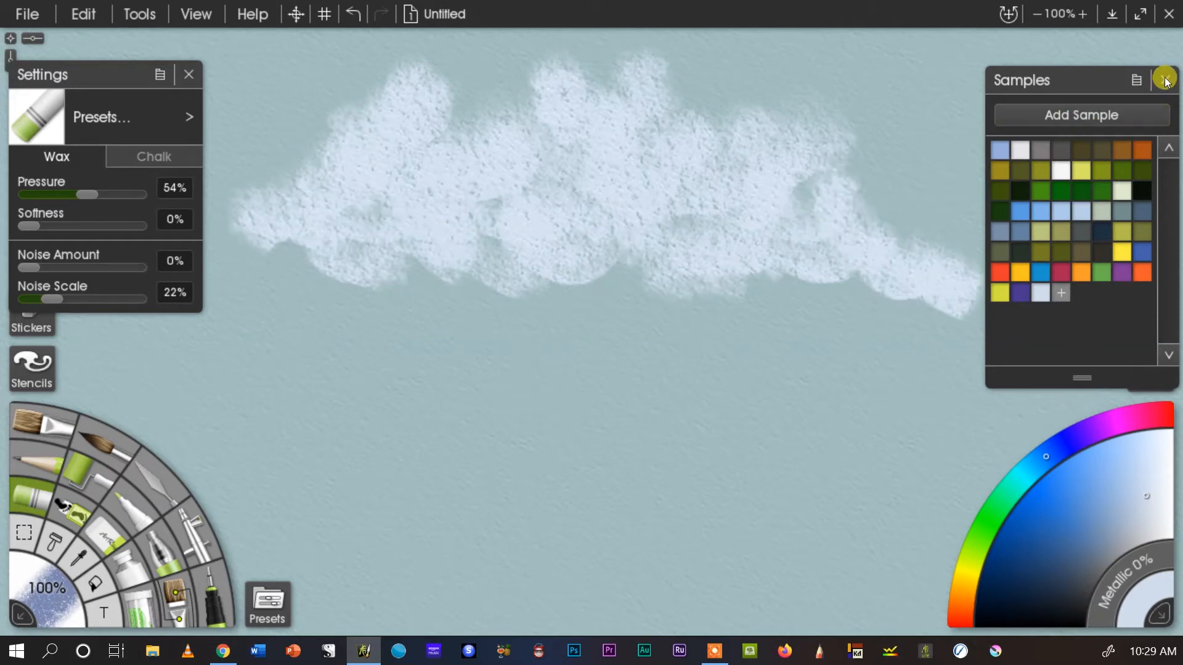
# - Close the Samples panel and the brush Settings panel
pyautogui.click(1166, 81)
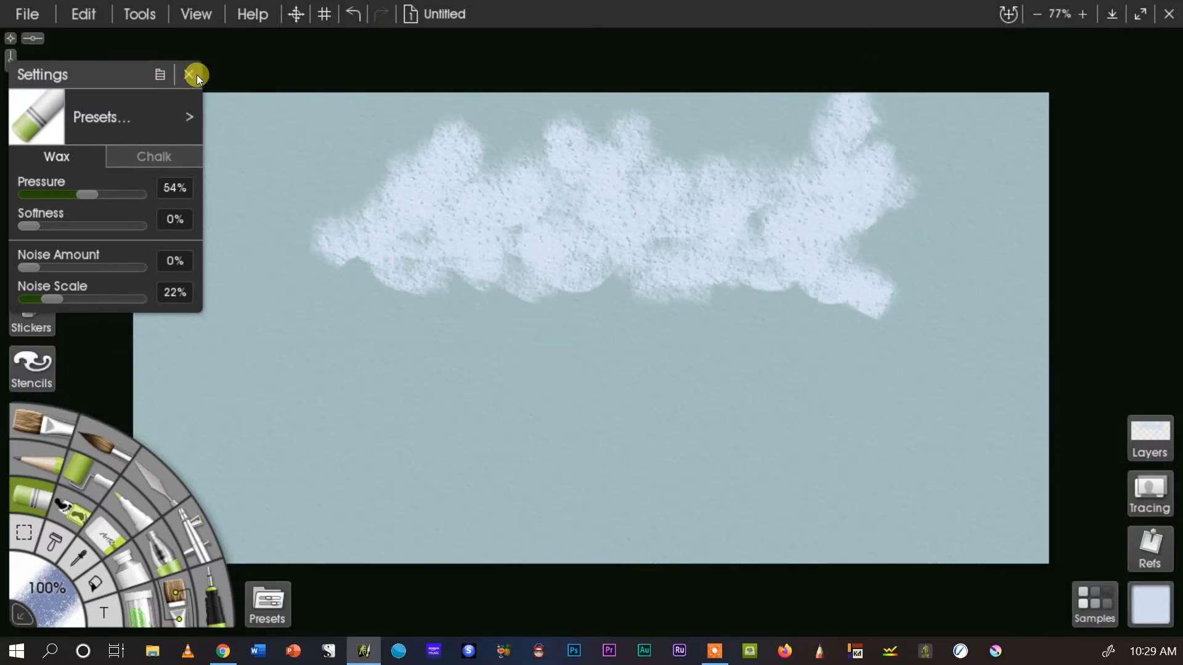
pyautogui.click(195, 75)
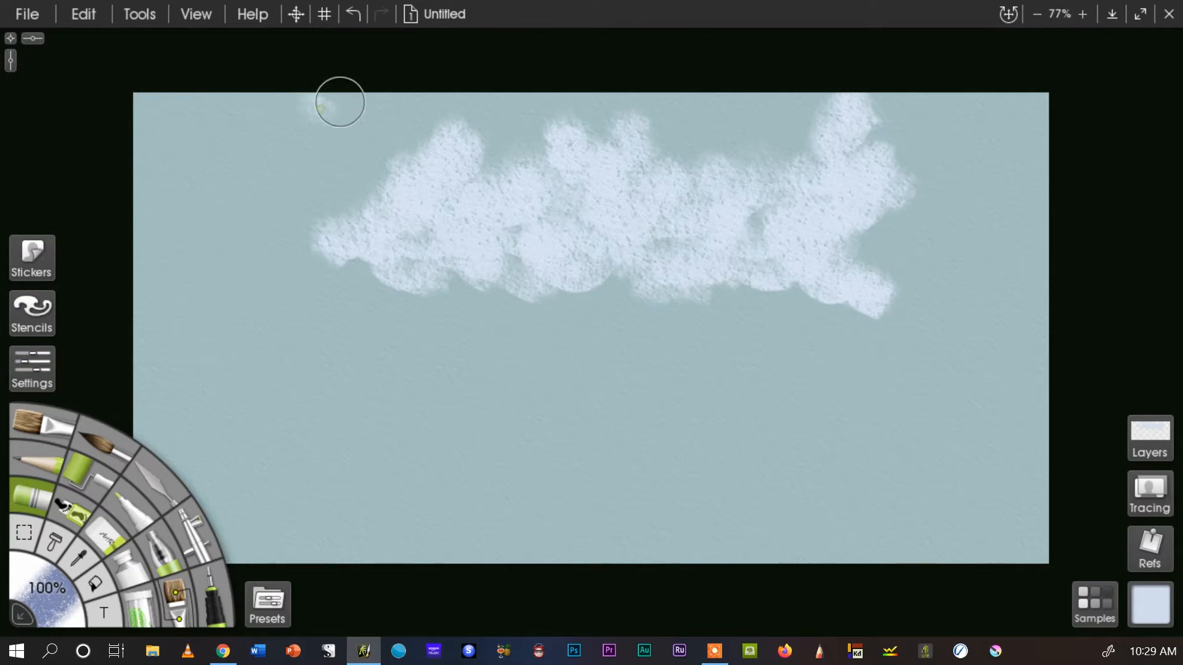
# - Extend the pastel clouds toward the upper left edge
pyautogui.moveTo(340, 101); pyautogui.dragTo(417, 276)
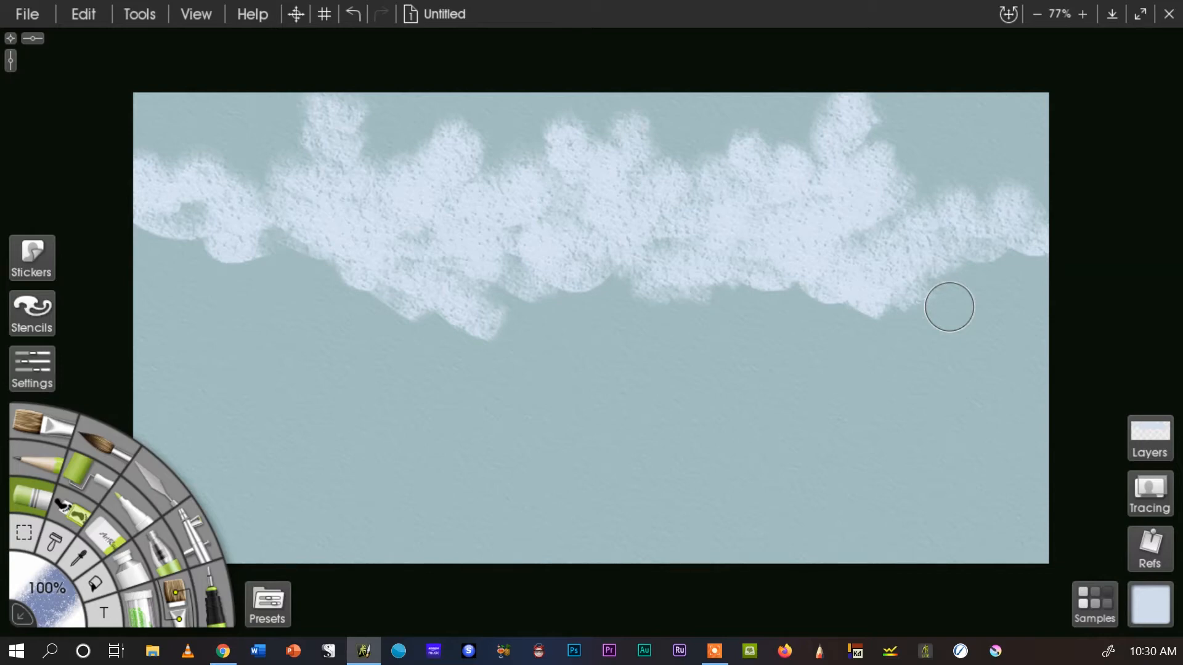
pyautogui.moveTo(618, 371)
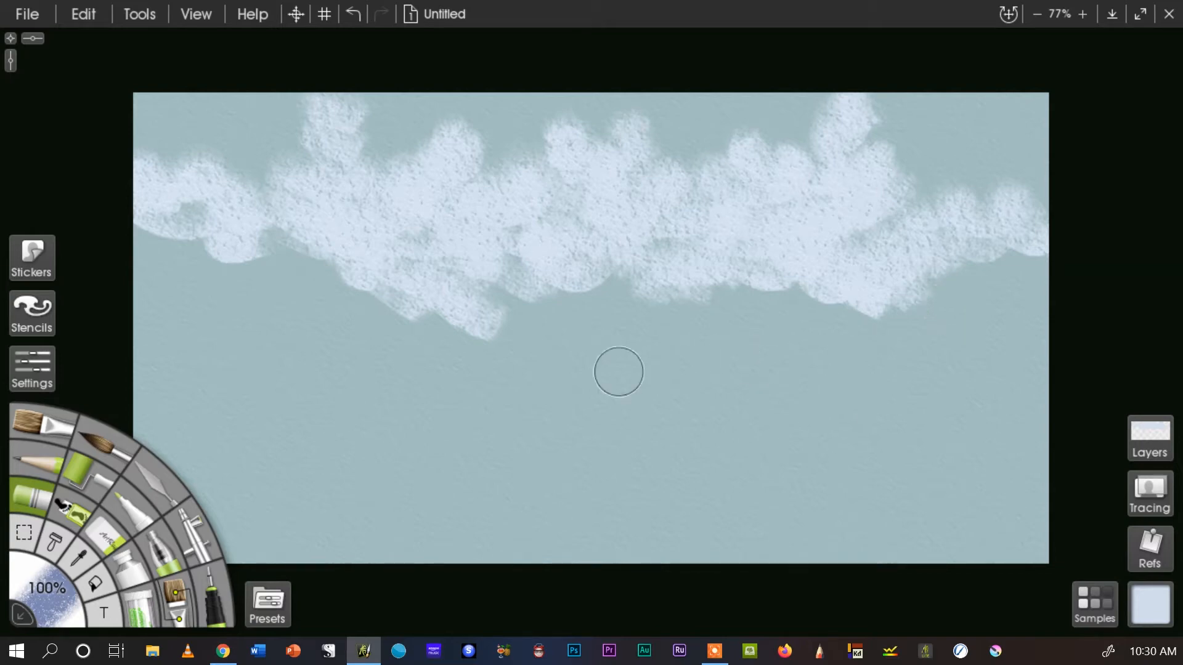
pyautogui.moveTo(317, 381)
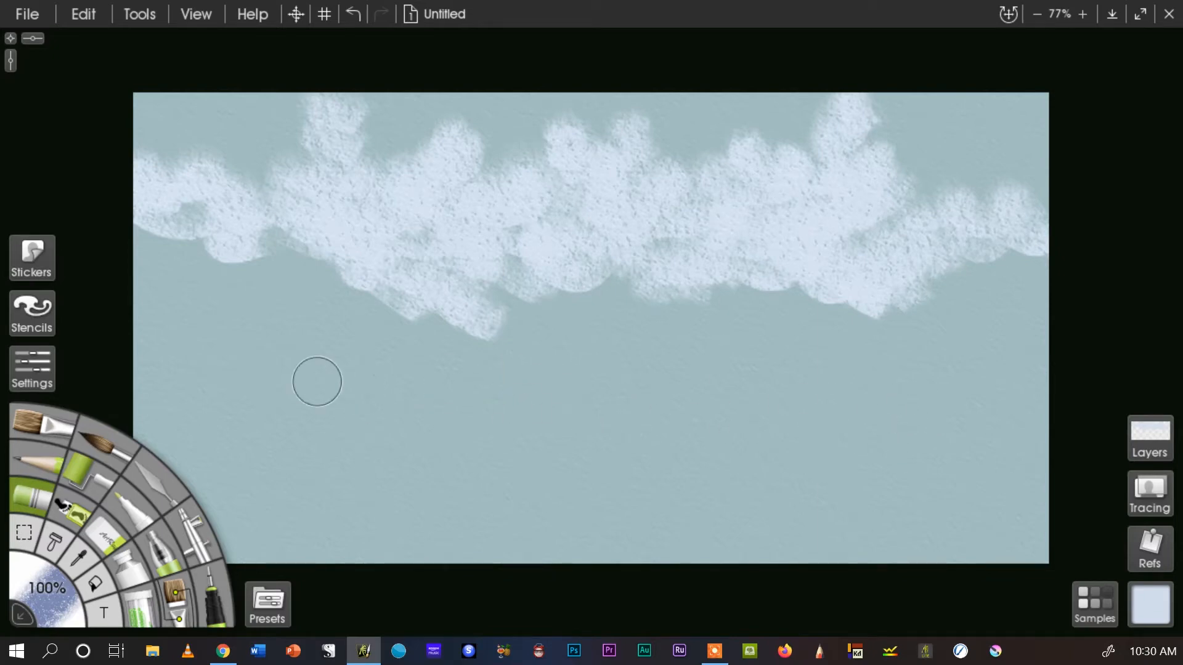
pyautogui.moveTo(486, 435)
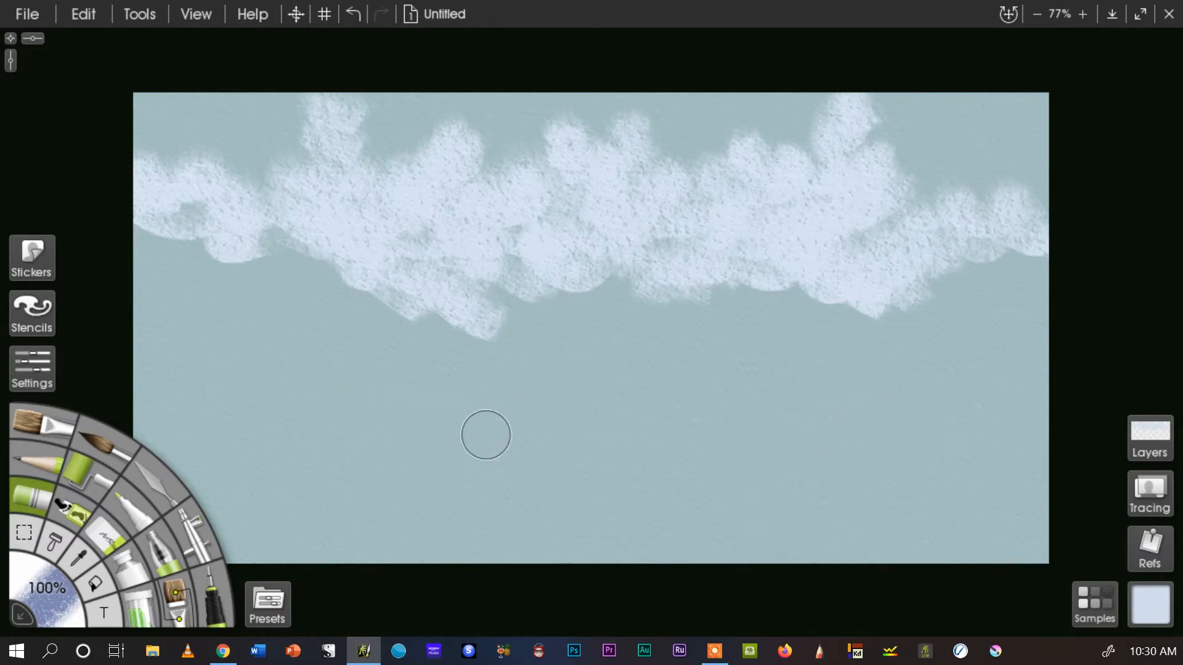
pyautogui.moveTo(30, 434)
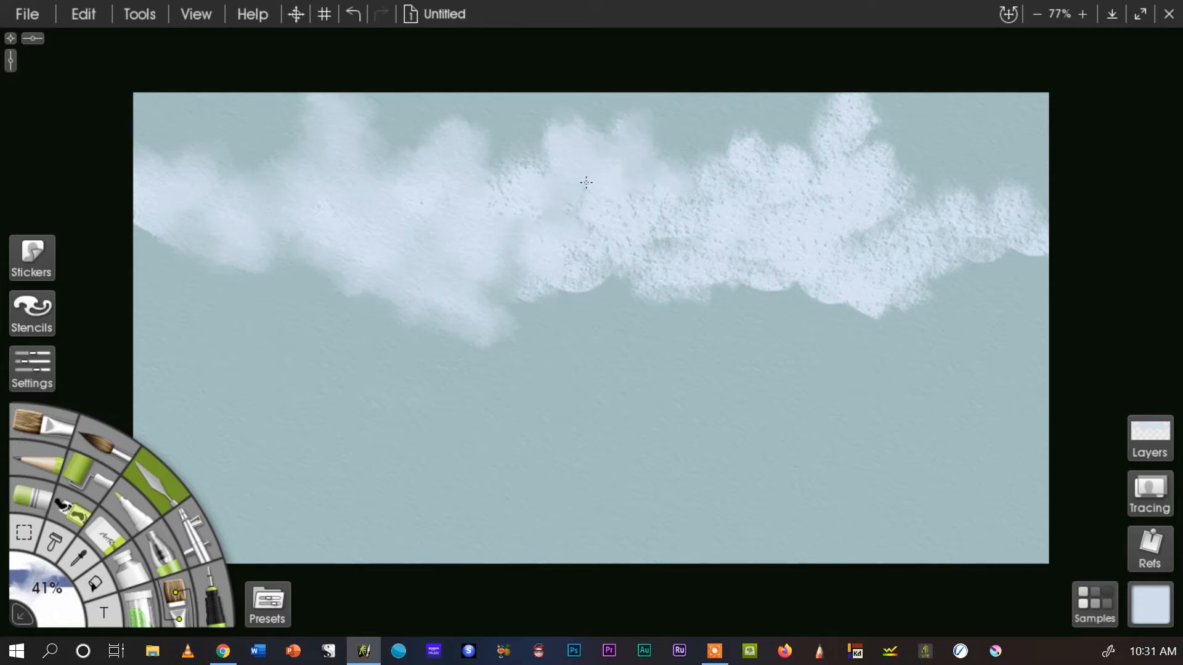
pyautogui.moveTo(507, 193)
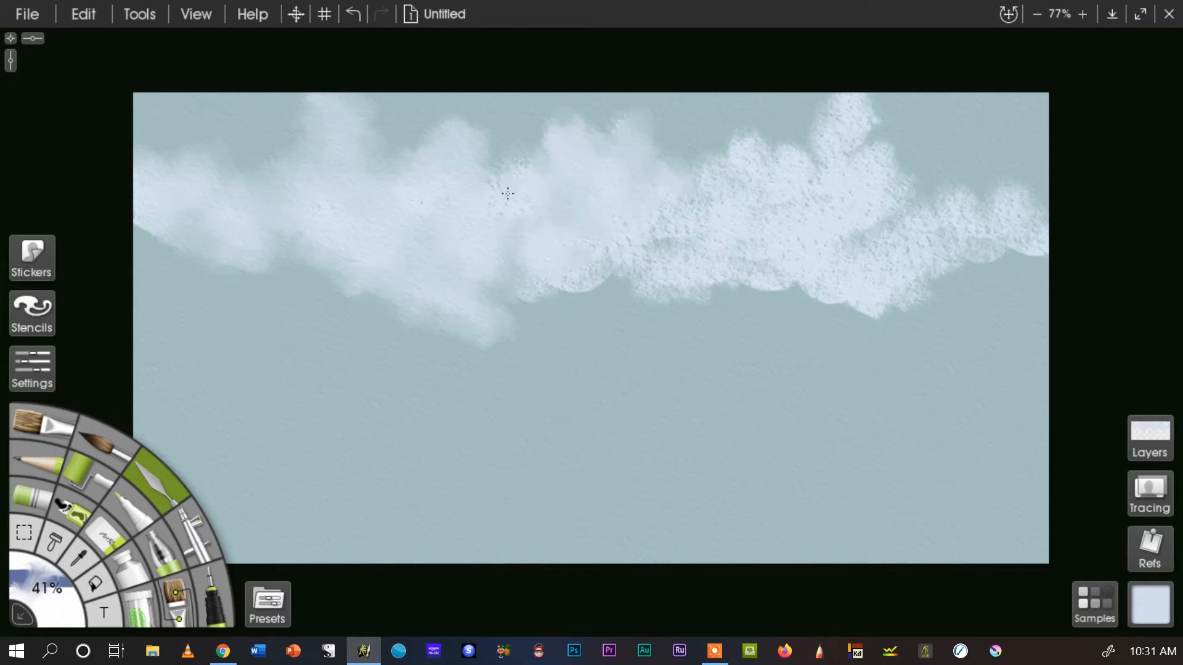
pyautogui.moveTo(608, 136)
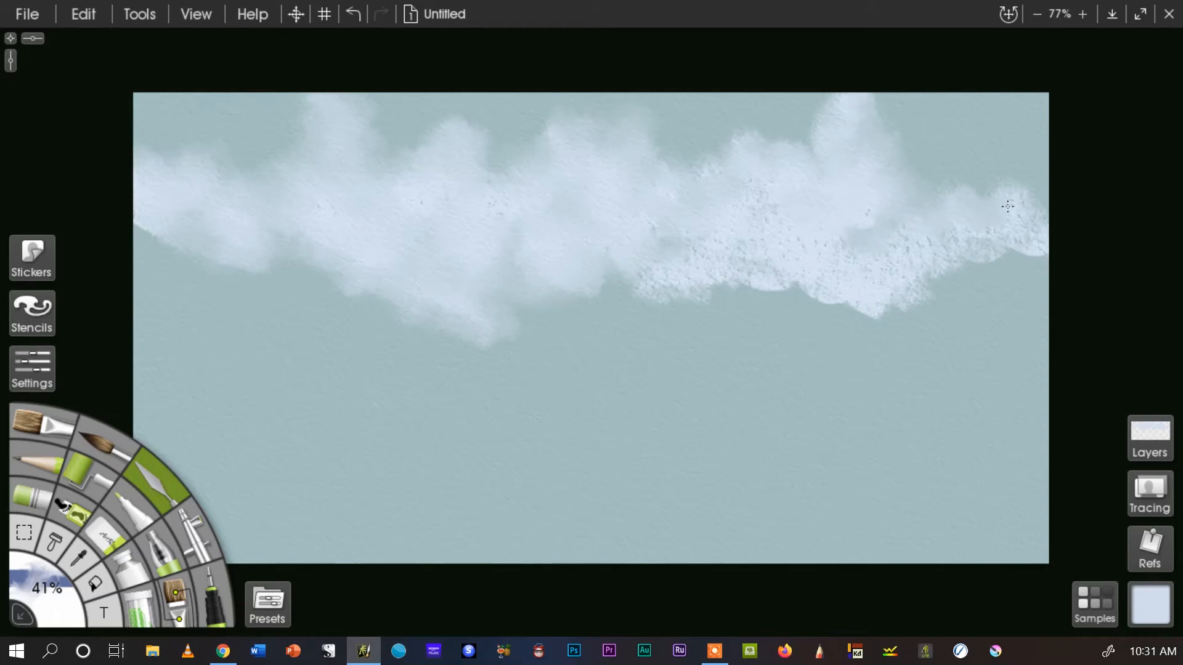
pyautogui.moveTo(1016, 250)
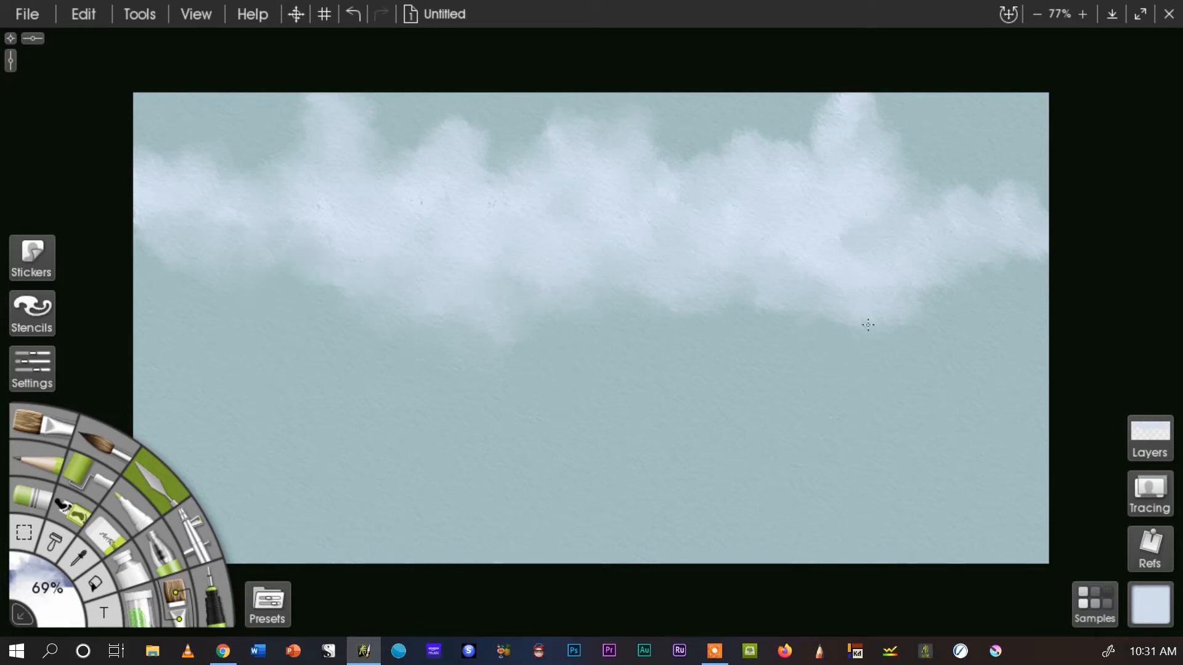
pyautogui.moveTo(355, 307)
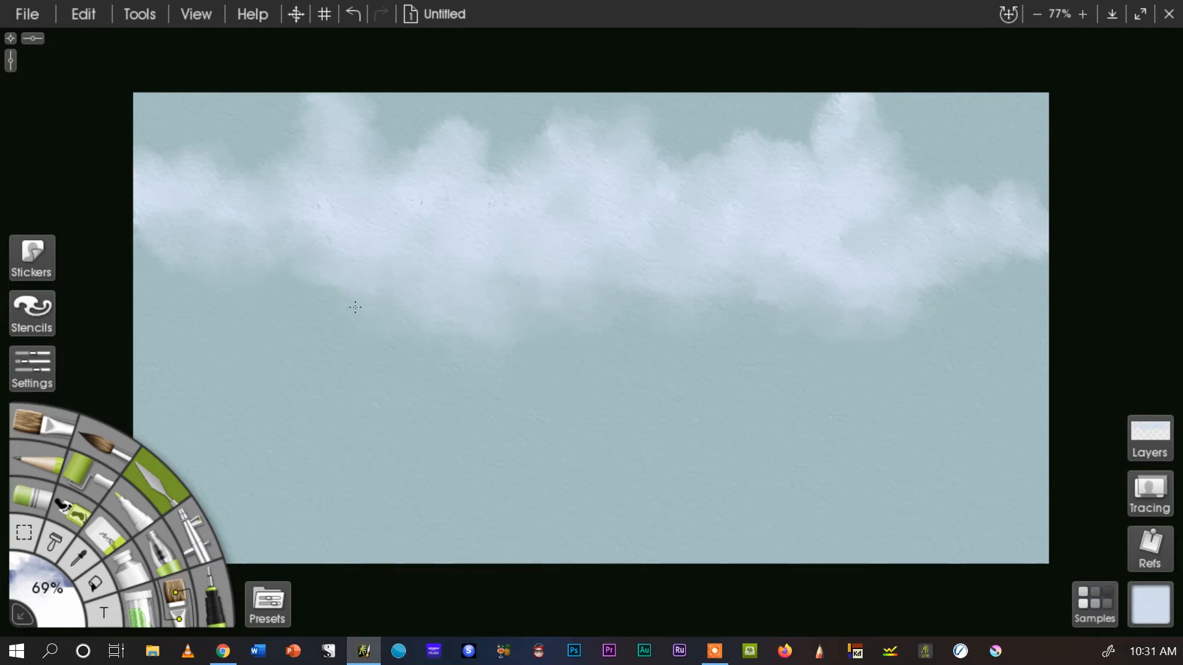
pyautogui.moveTo(156, 281)
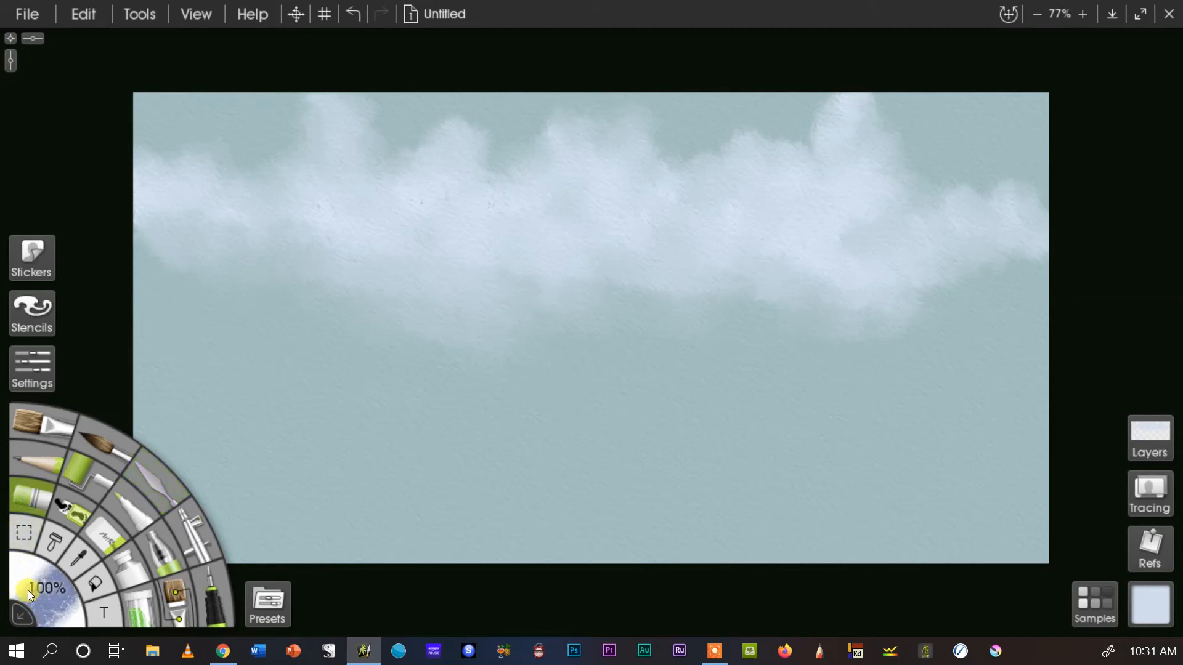
# - Shrink the tool size for finer highlight work
pyautogui.scroll(-3)
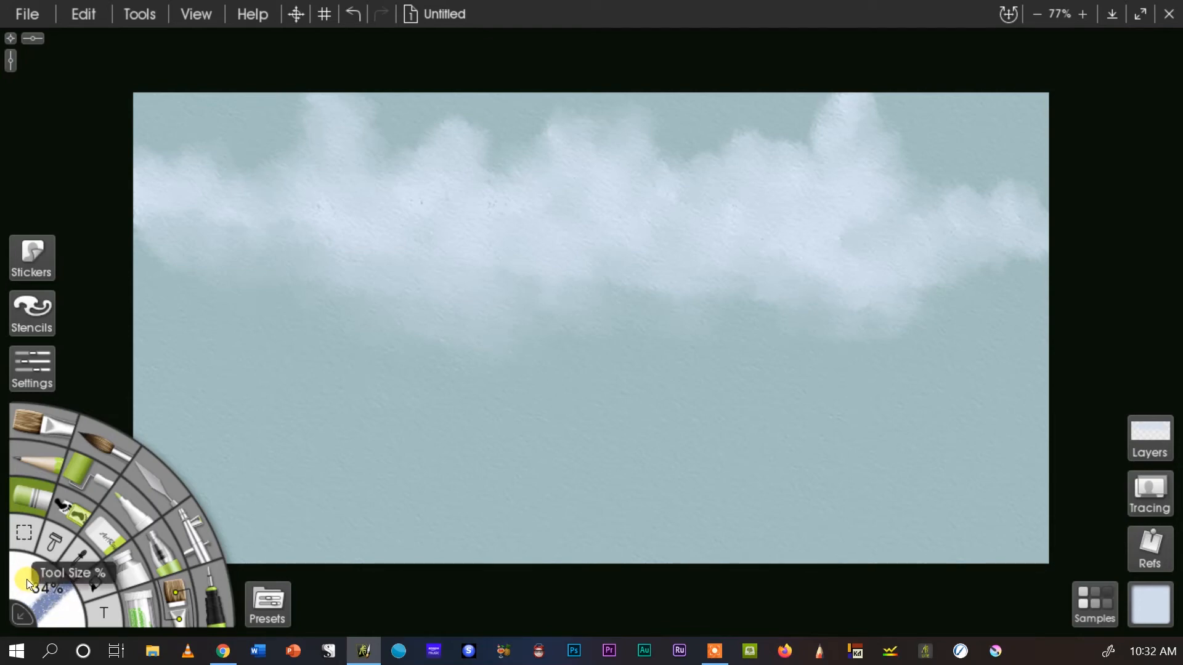
pyautogui.click(1093, 604)
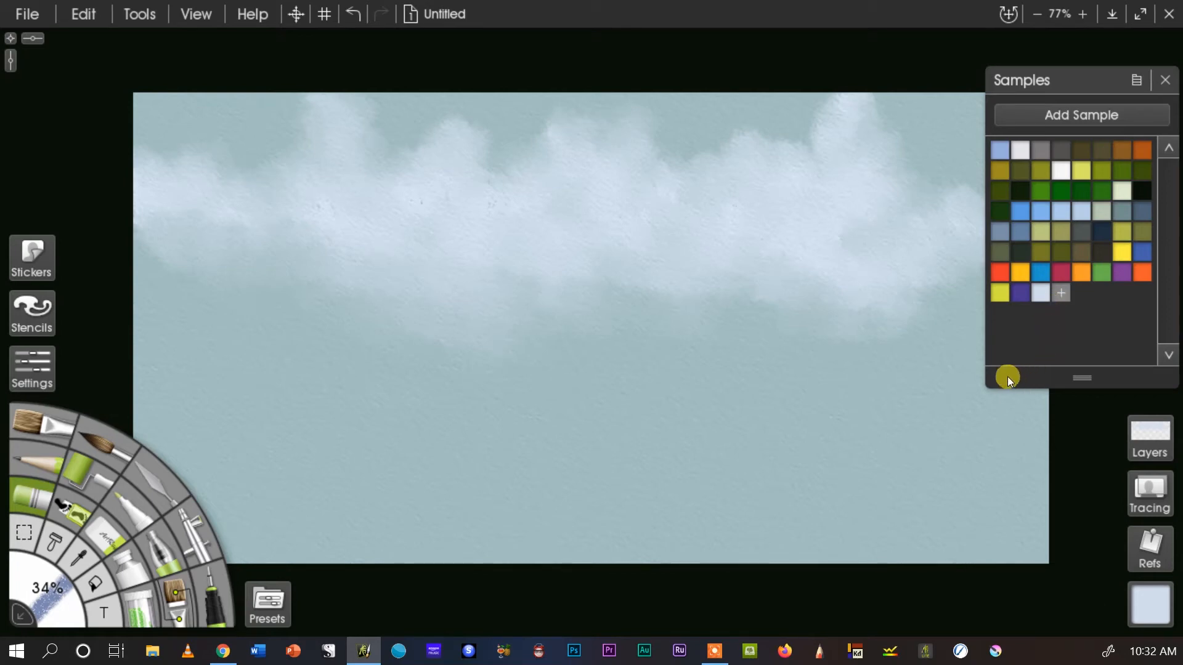
pyautogui.moveTo(1068, 230)
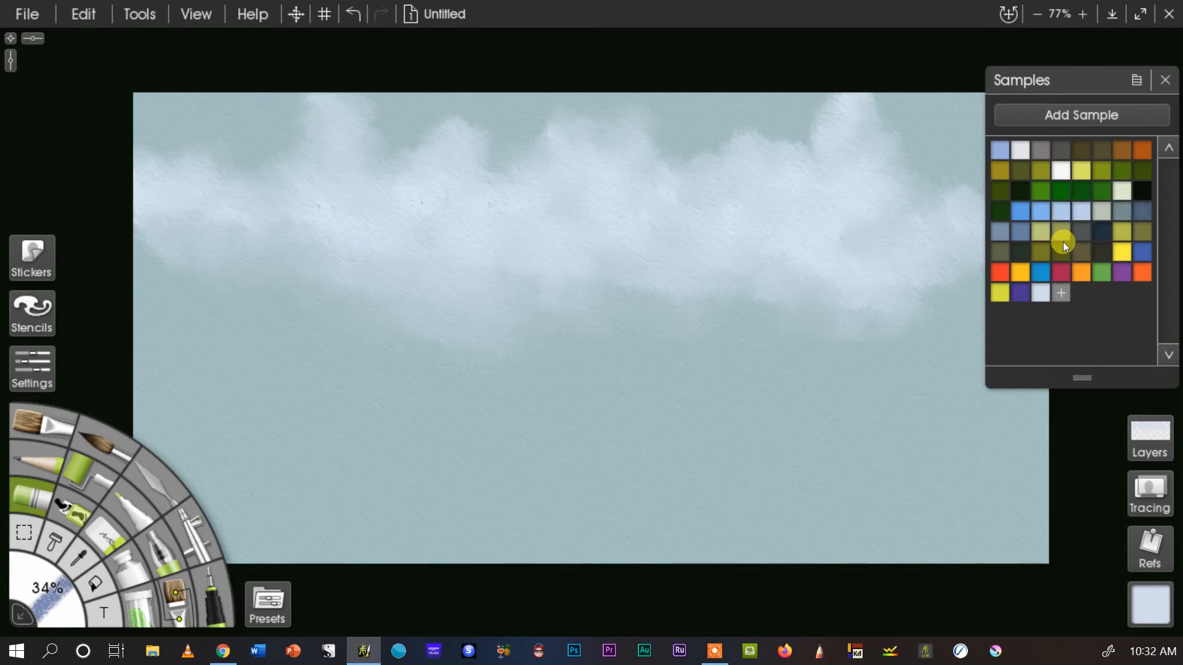
pyautogui.moveTo(1062, 255)
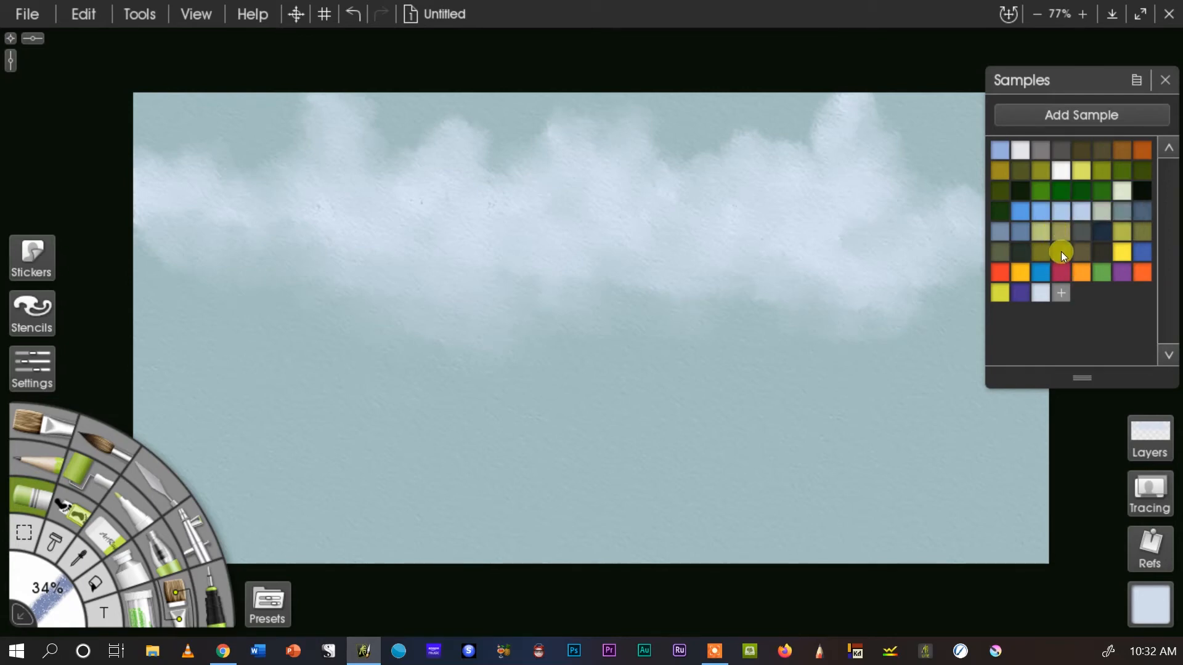
pyautogui.moveTo(1062, 223)
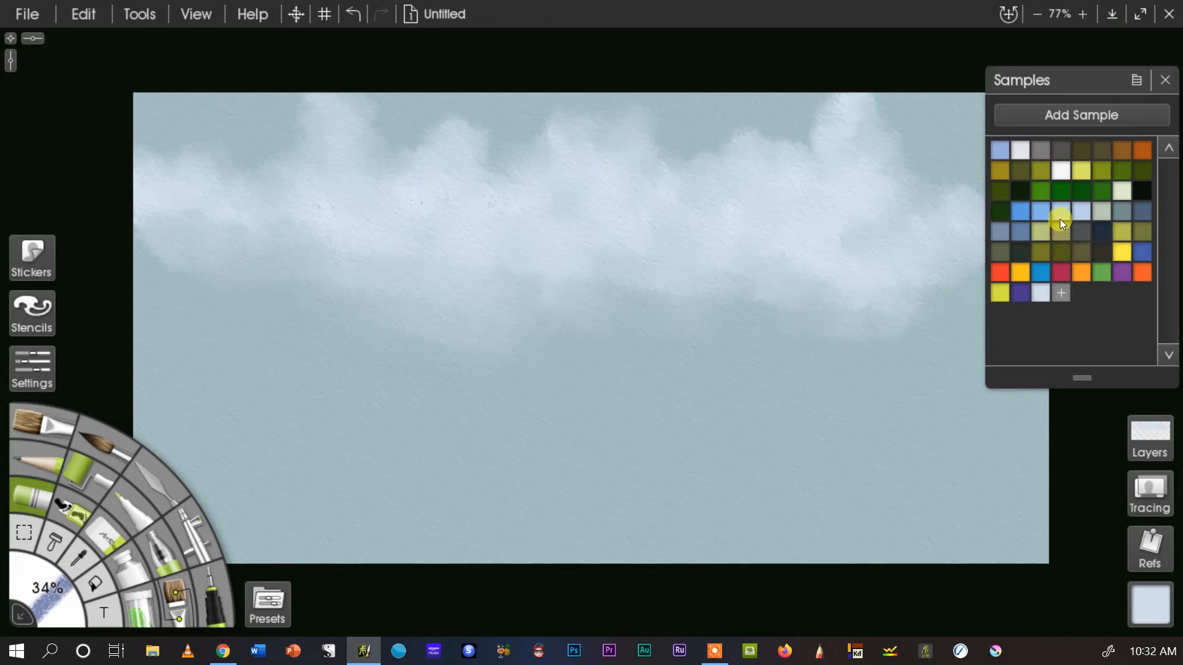
pyautogui.moveTo(1069, 221)
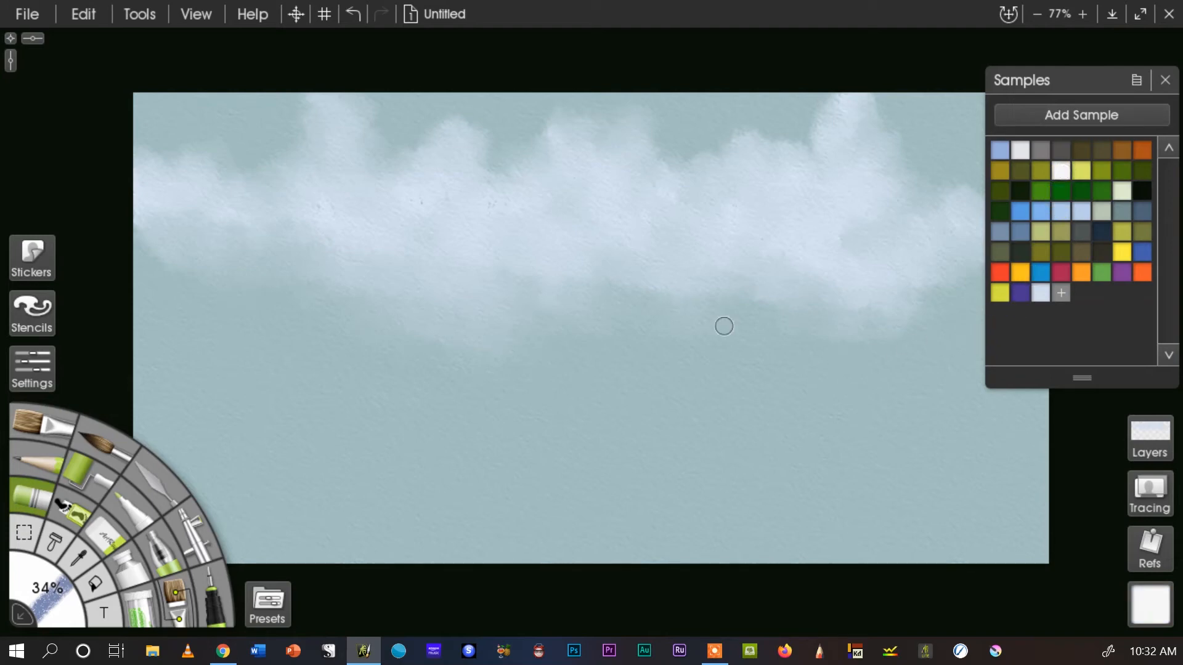
pyautogui.moveTo(359, 110)
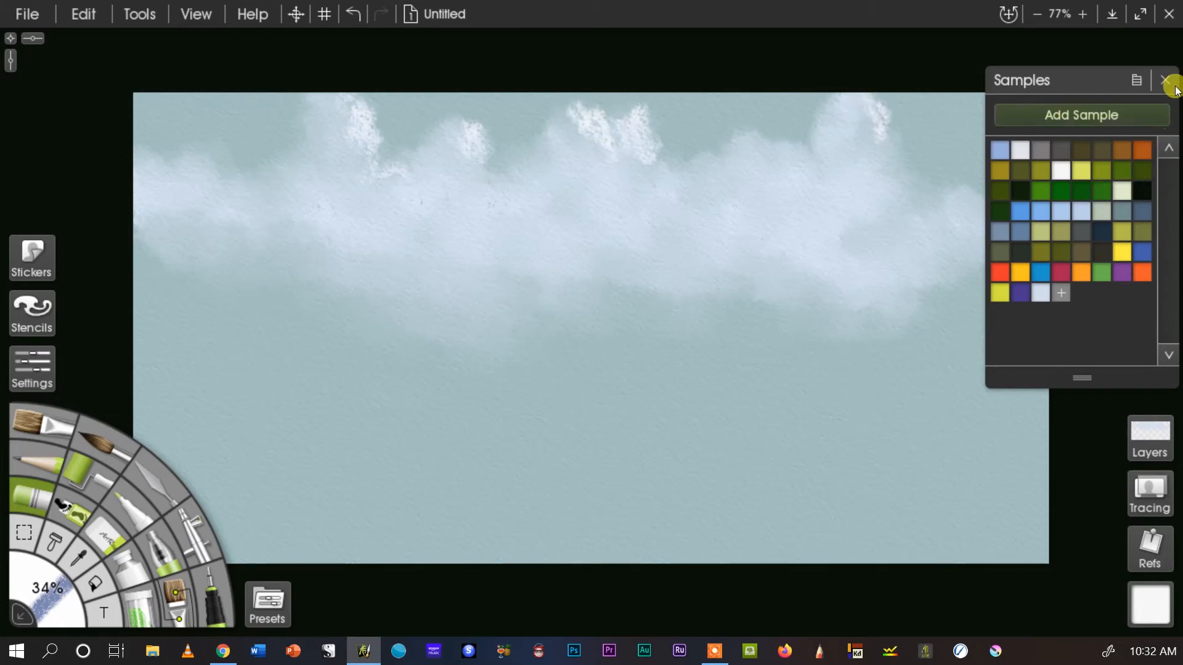
# - Hide the colour Samples panel
pyautogui.click(1168, 80)
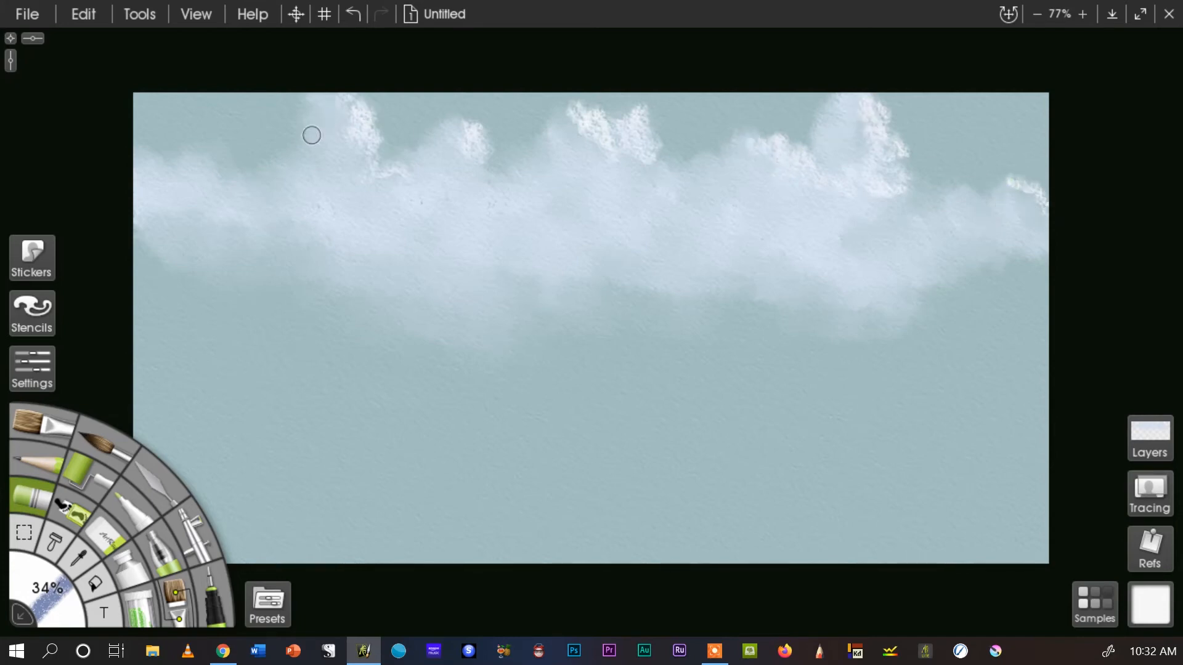
pyautogui.moveTo(220, 185)
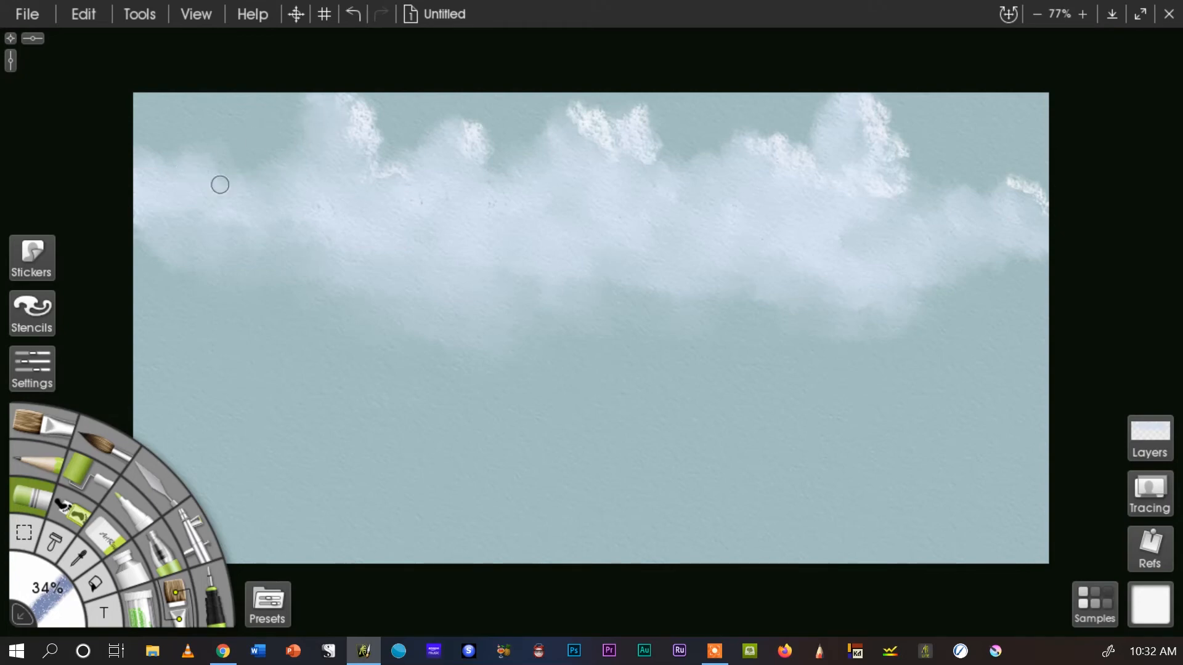
pyautogui.moveTo(633, 240)
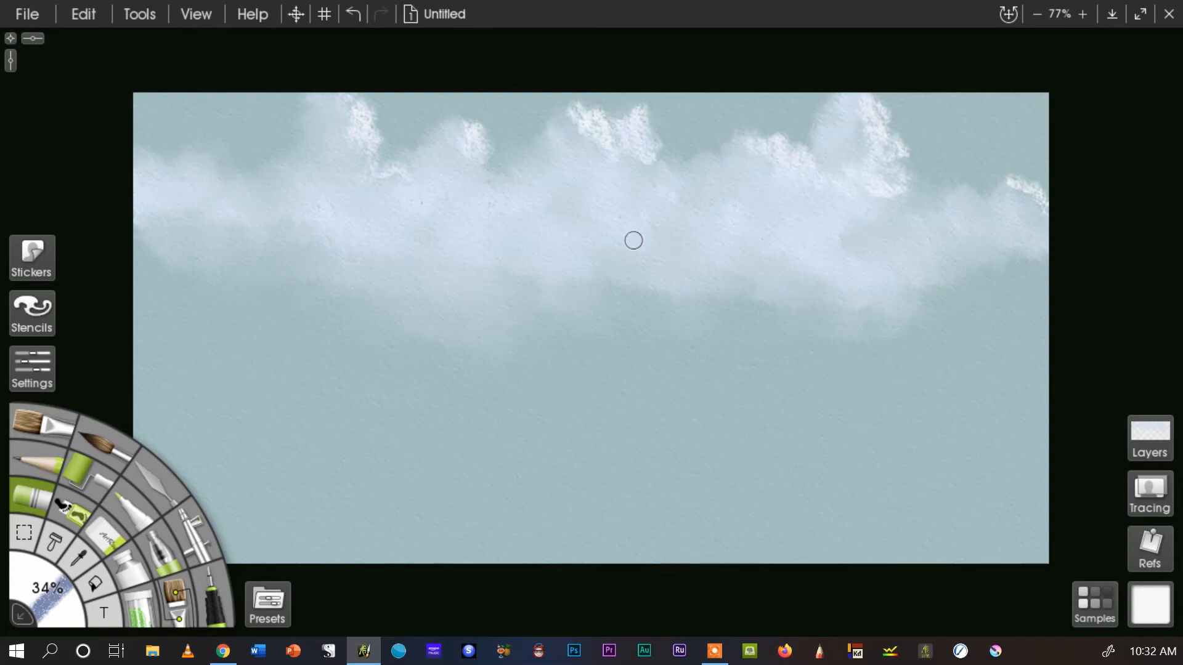
pyautogui.moveTo(592, 232)
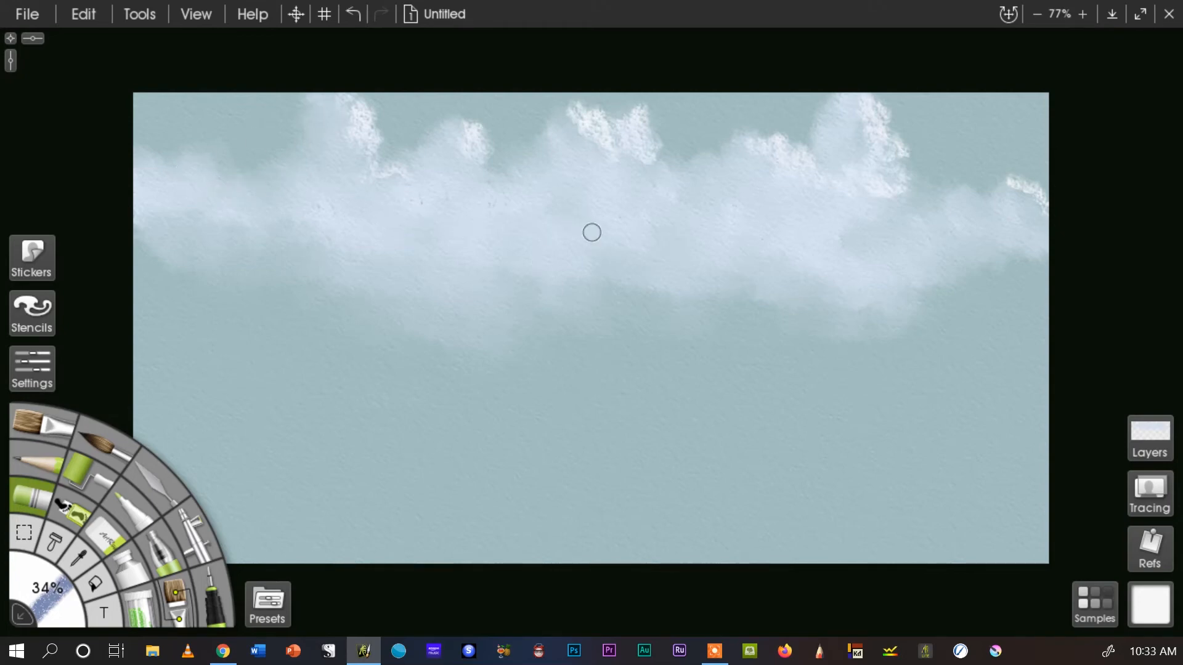
pyautogui.moveTo(519, 218)
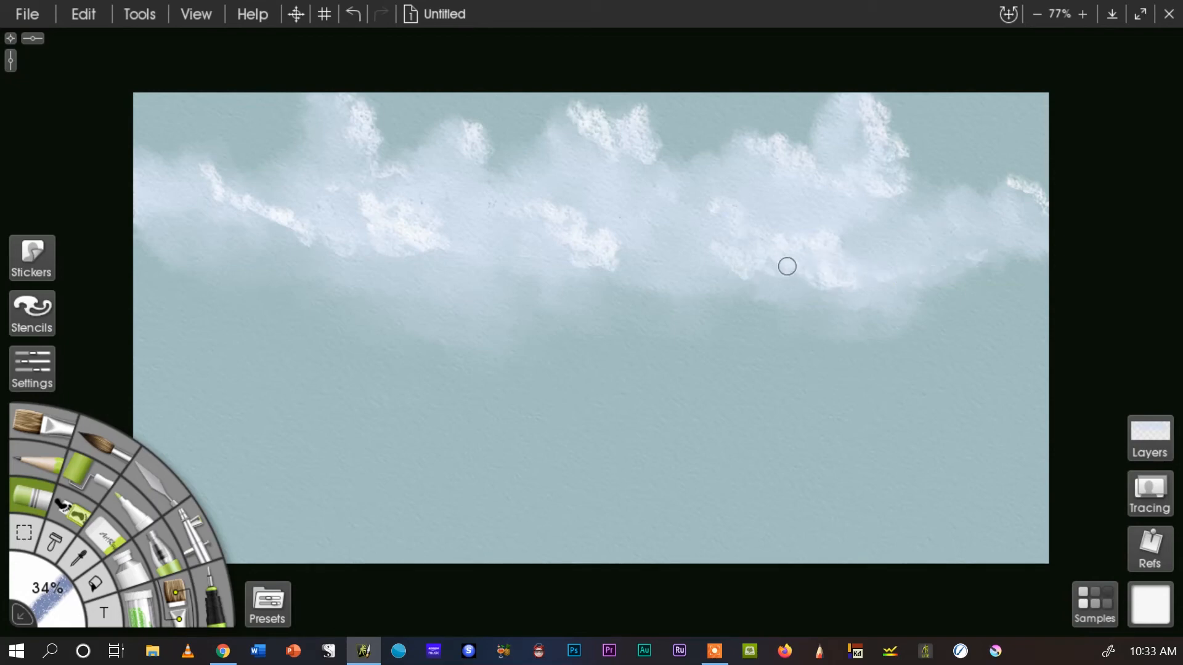
pyautogui.moveTo(758, 265)
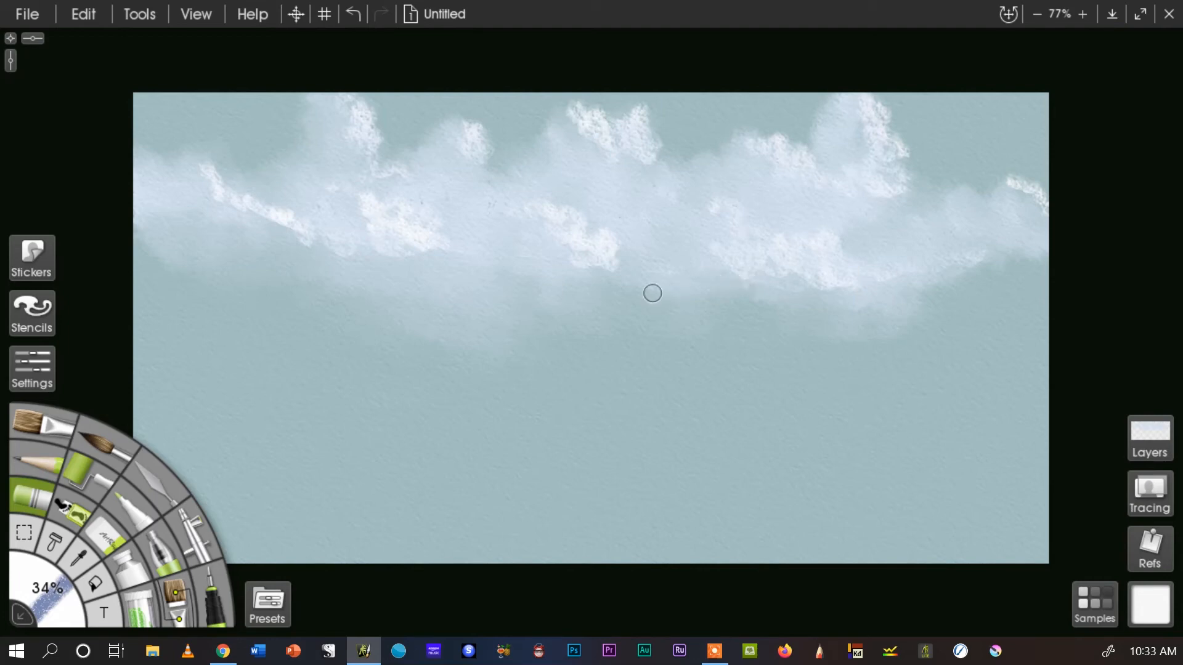
pyautogui.moveTo(225, 202)
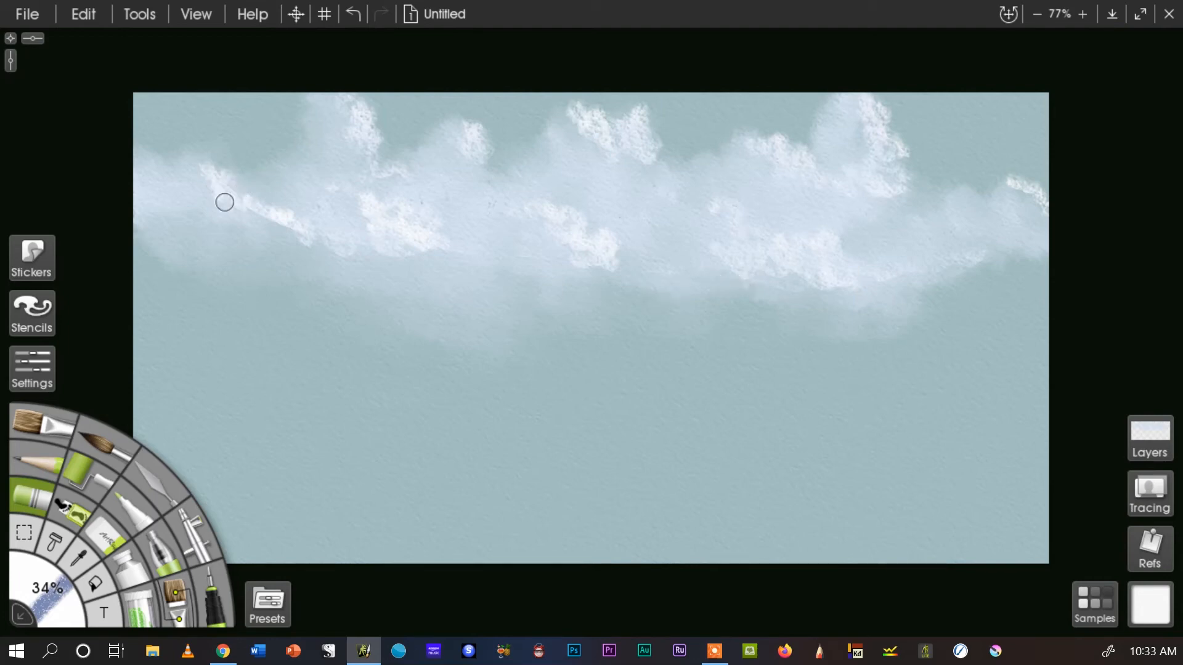
pyautogui.moveTo(204, 209)
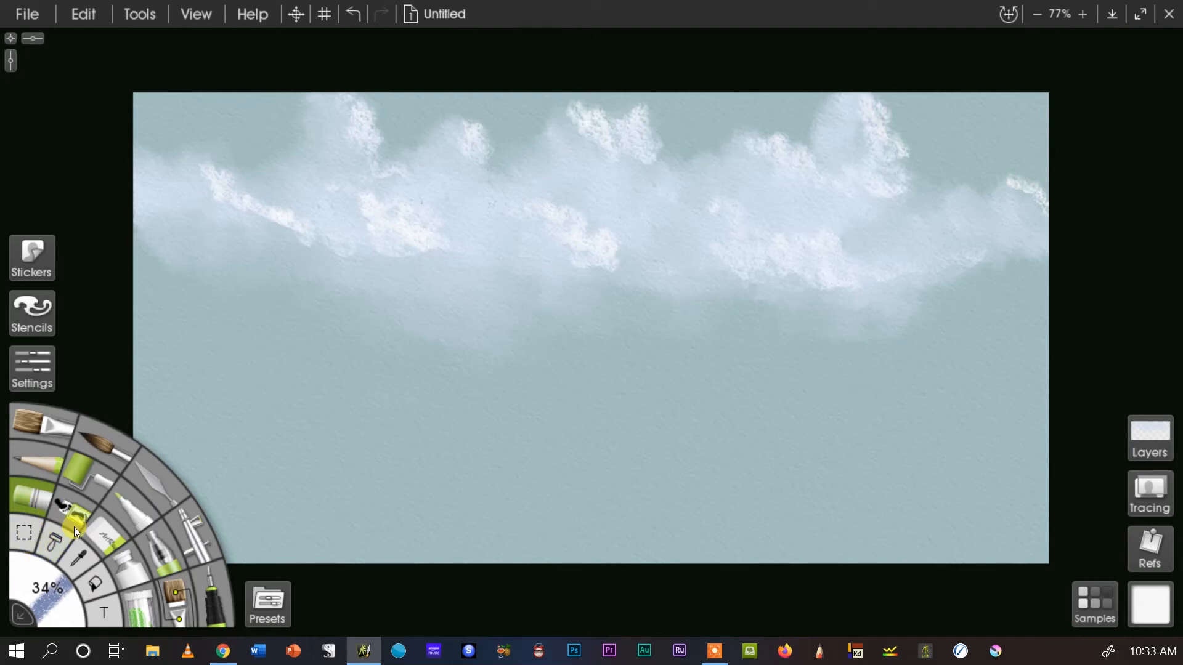
pyautogui.moveTo(101, 526)
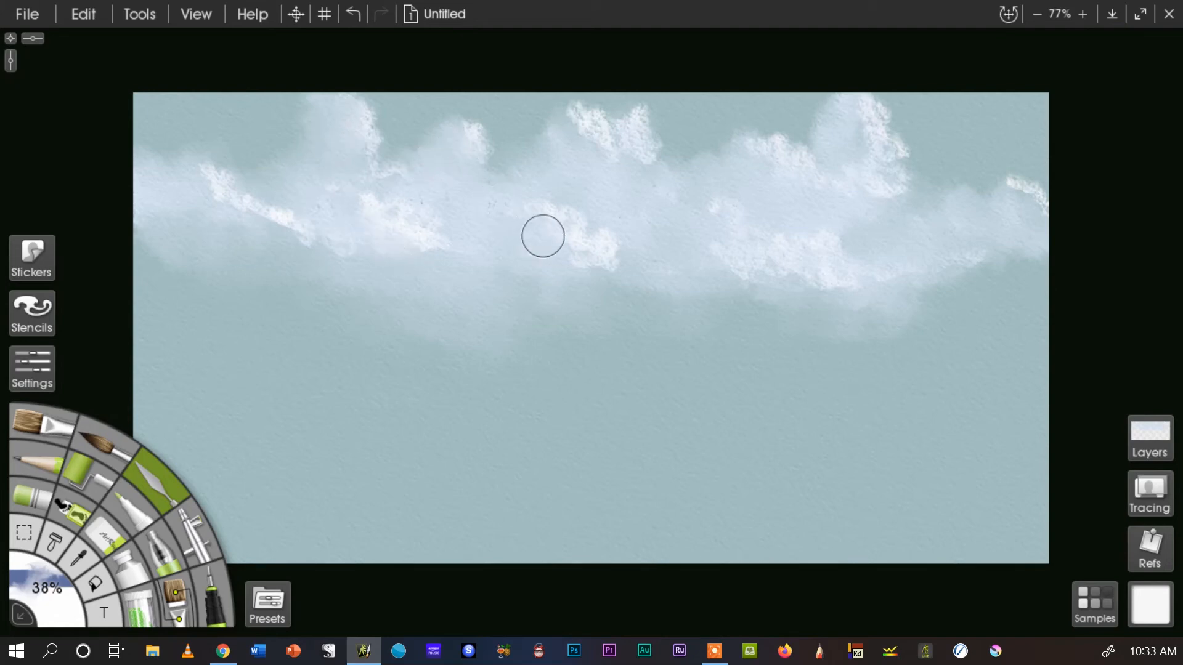
pyautogui.moveTo(584, 262)
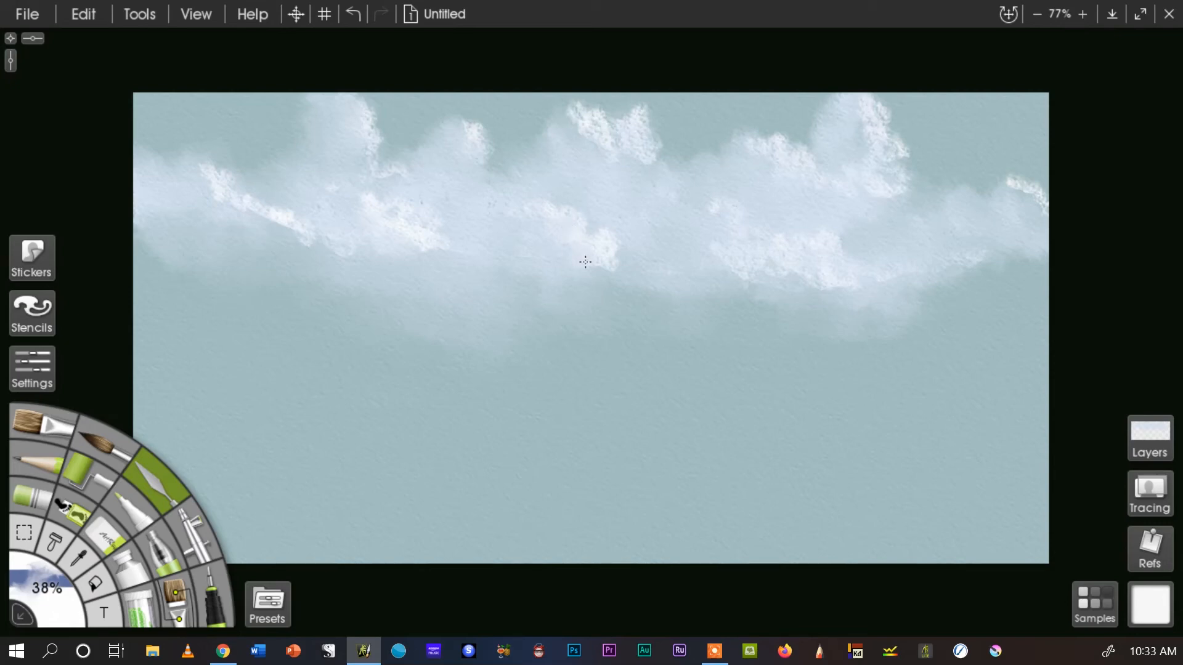
pyautogui.moveTo(197, 186)
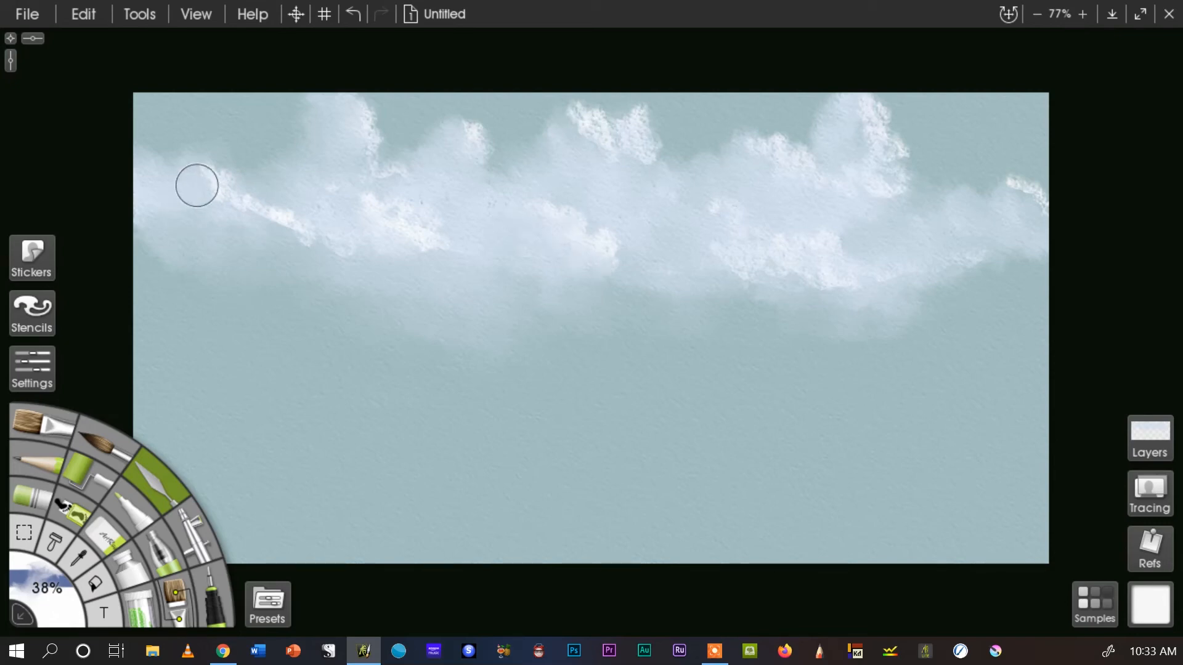
pyautogui.moveTo(240, 206)
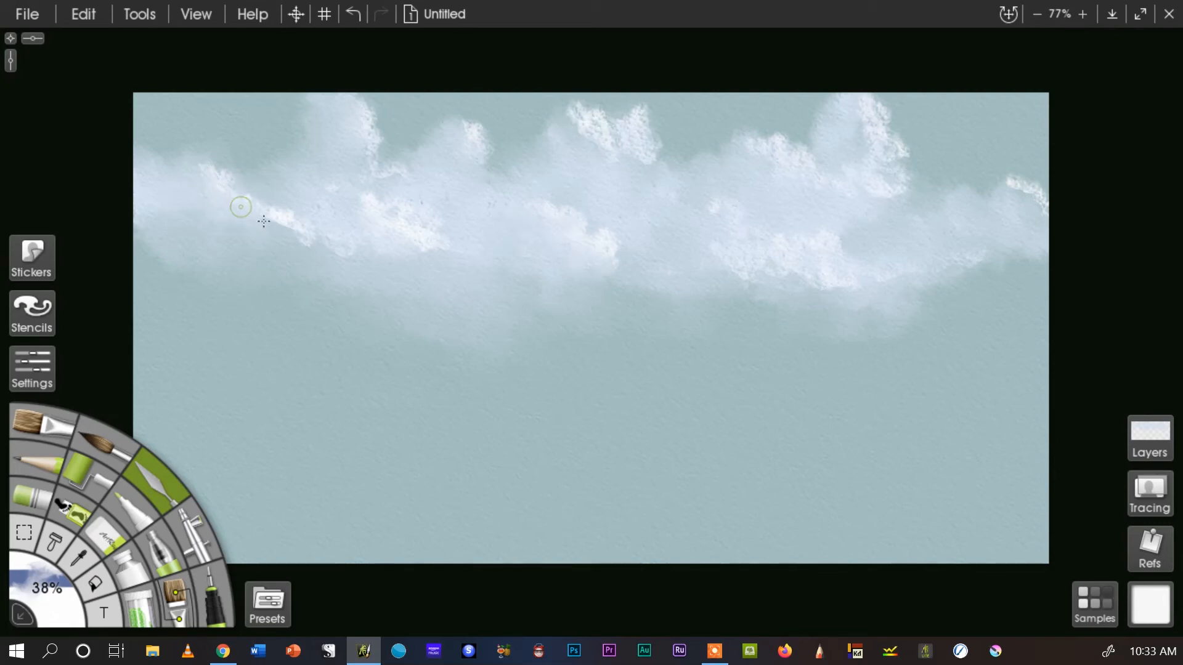
pyautogui.moveTo(581, 124)
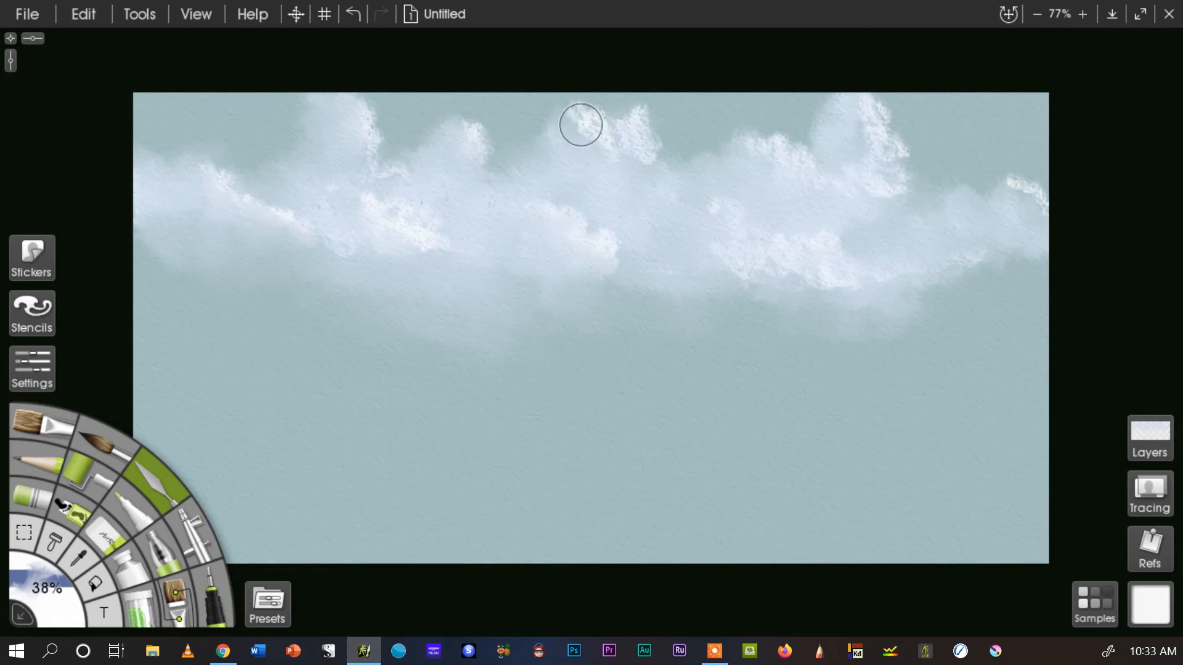
pyautogui.moveTo(630, 154)
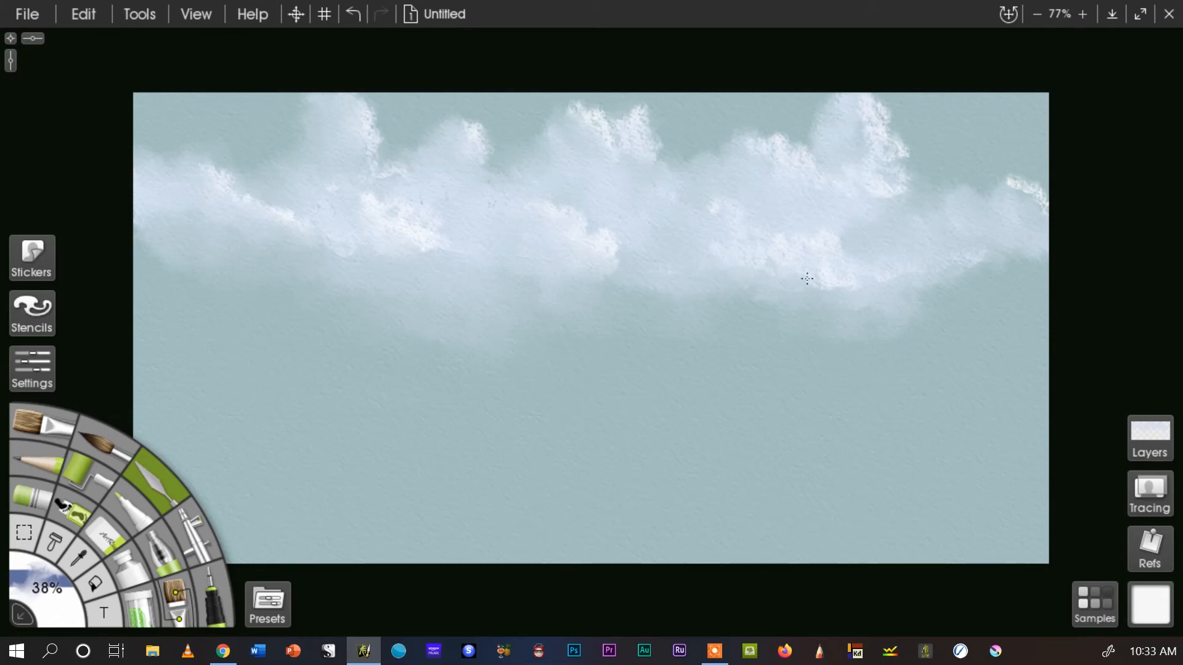
pyautogui.moveTo(872, 191)
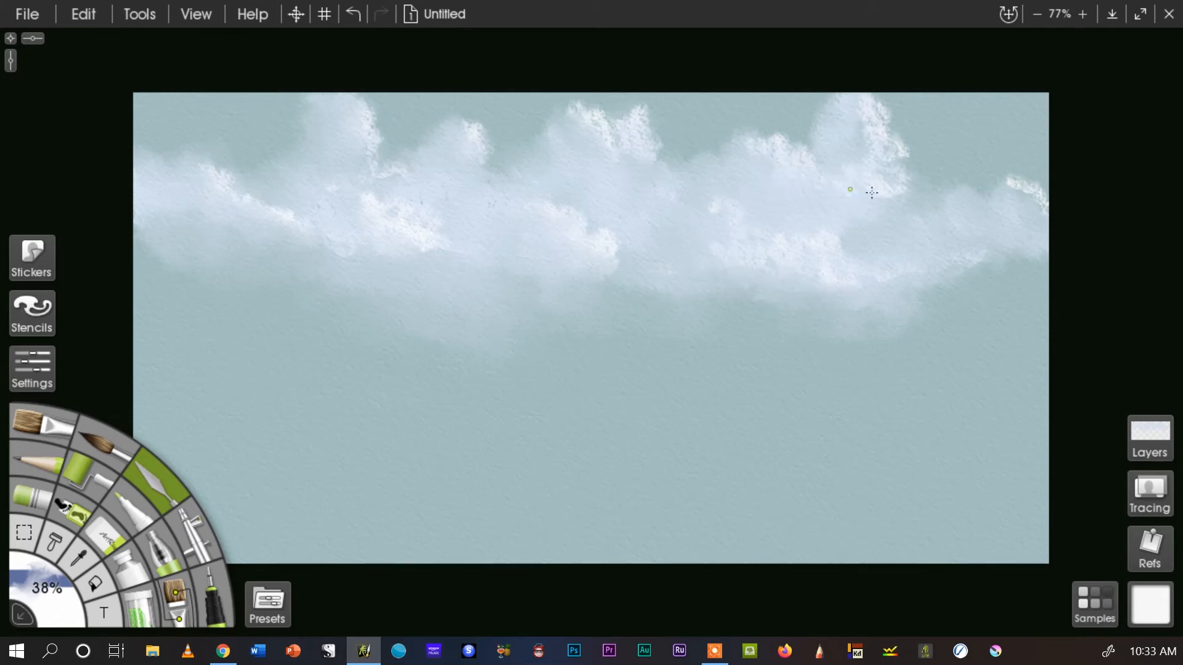
pyautogui.moveTo(968, 207)
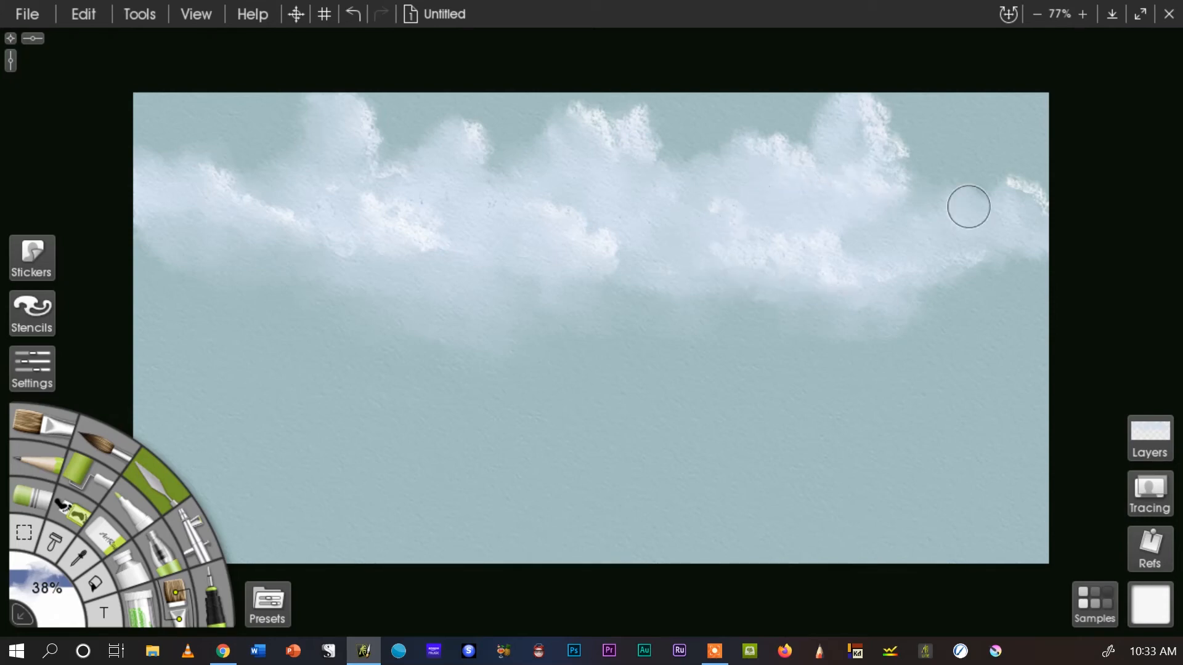
pyautogui.moveTo(215, 256)
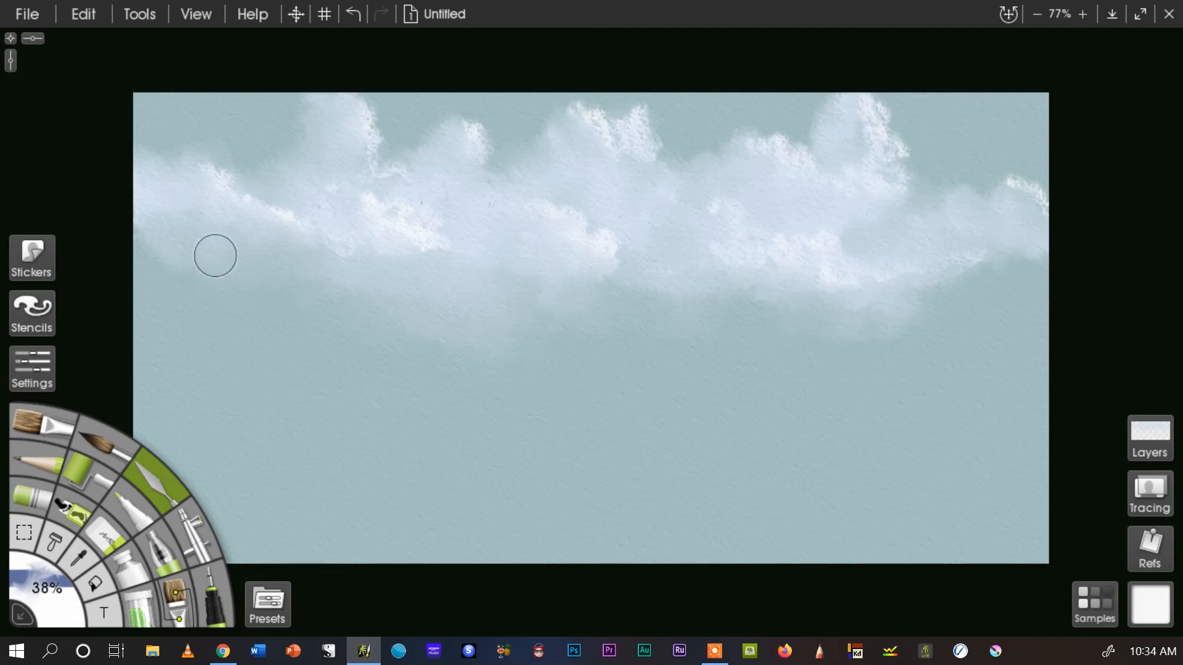
pyautogui.moveTo(204, 223)
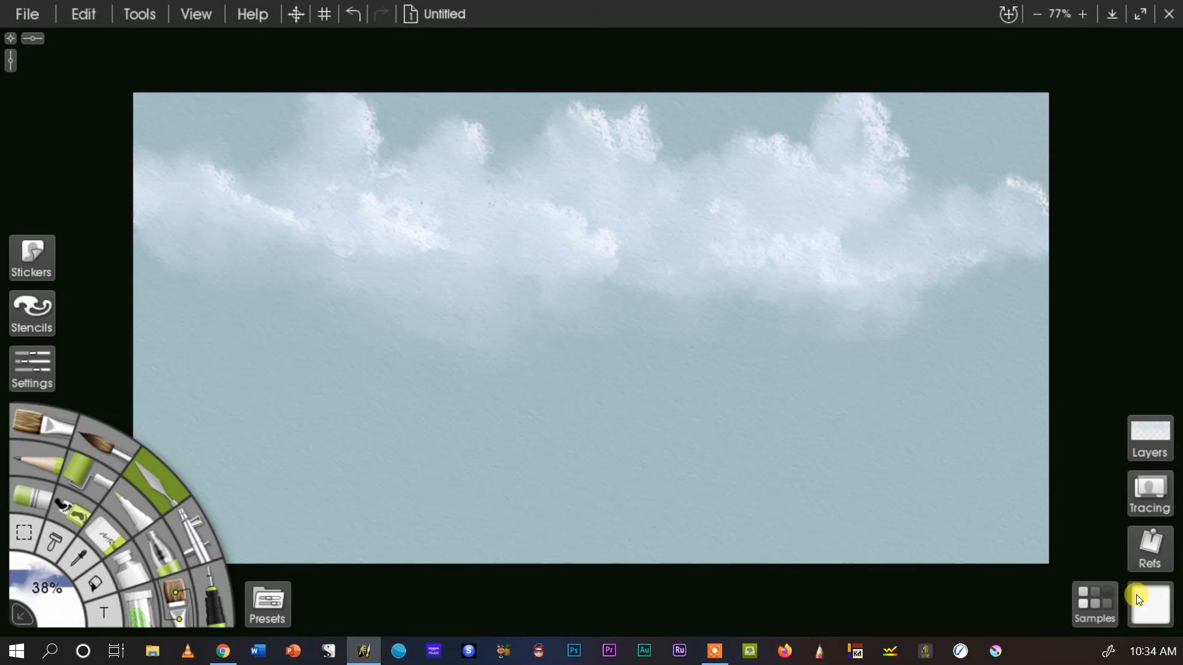
# - Expand the colour picker in the bottom-right corner
pyautogui.click(1152, 604)
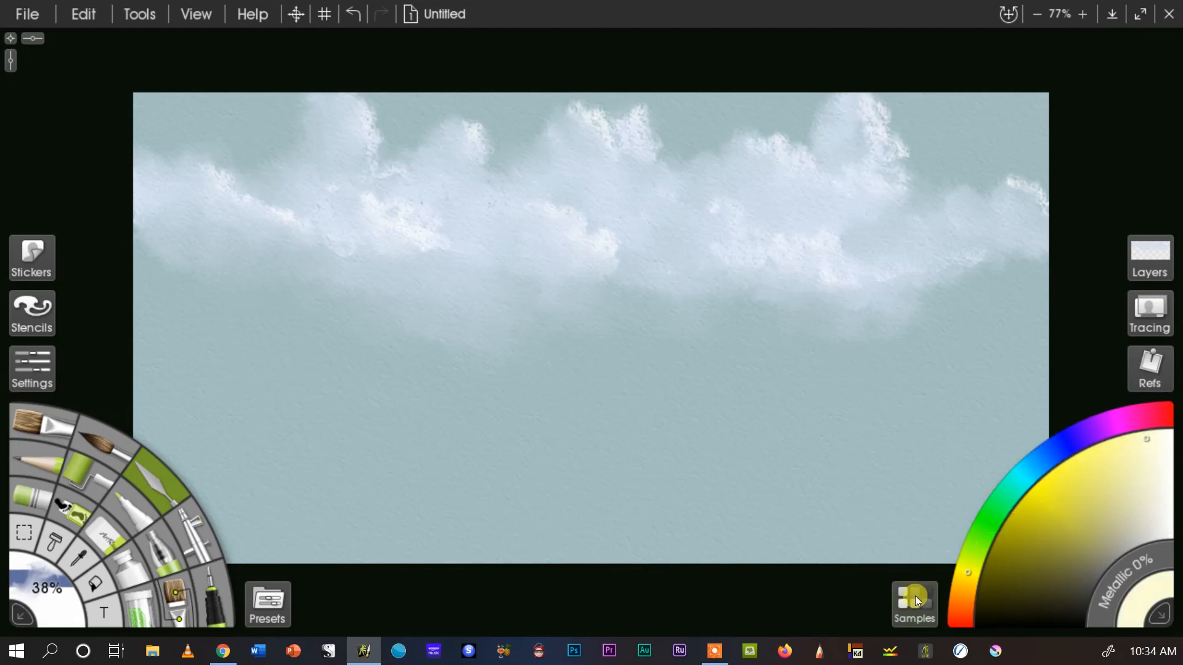
pyautogui.moveTo(968, 579)
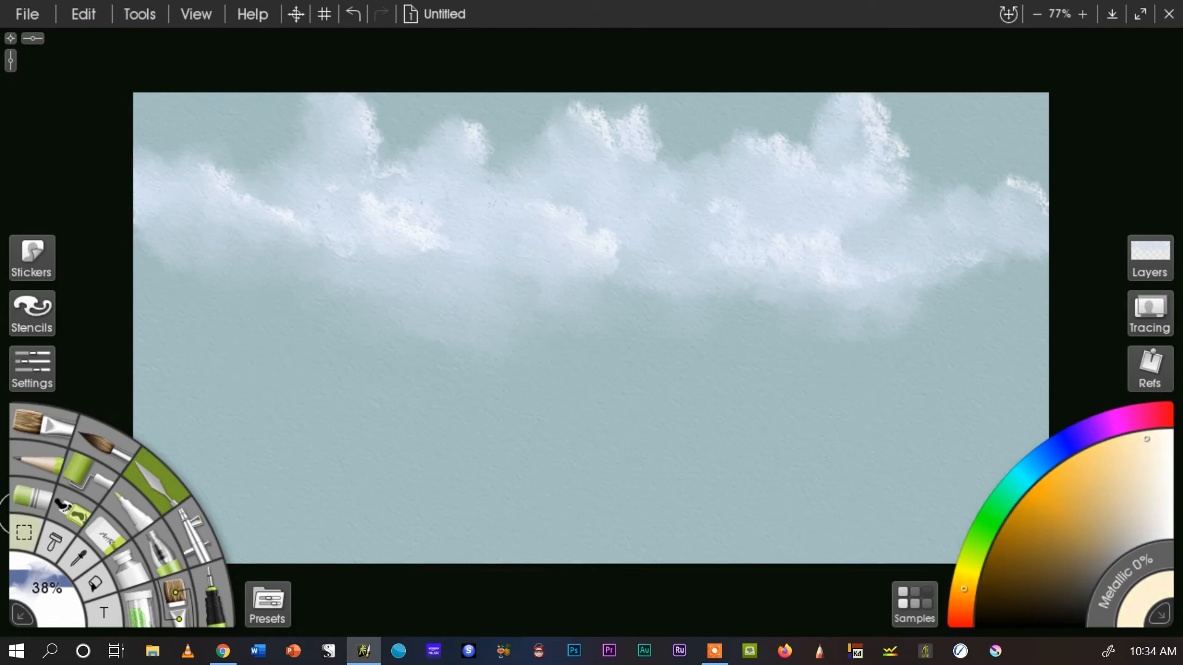
pyautogui.moveTo(38, 423)
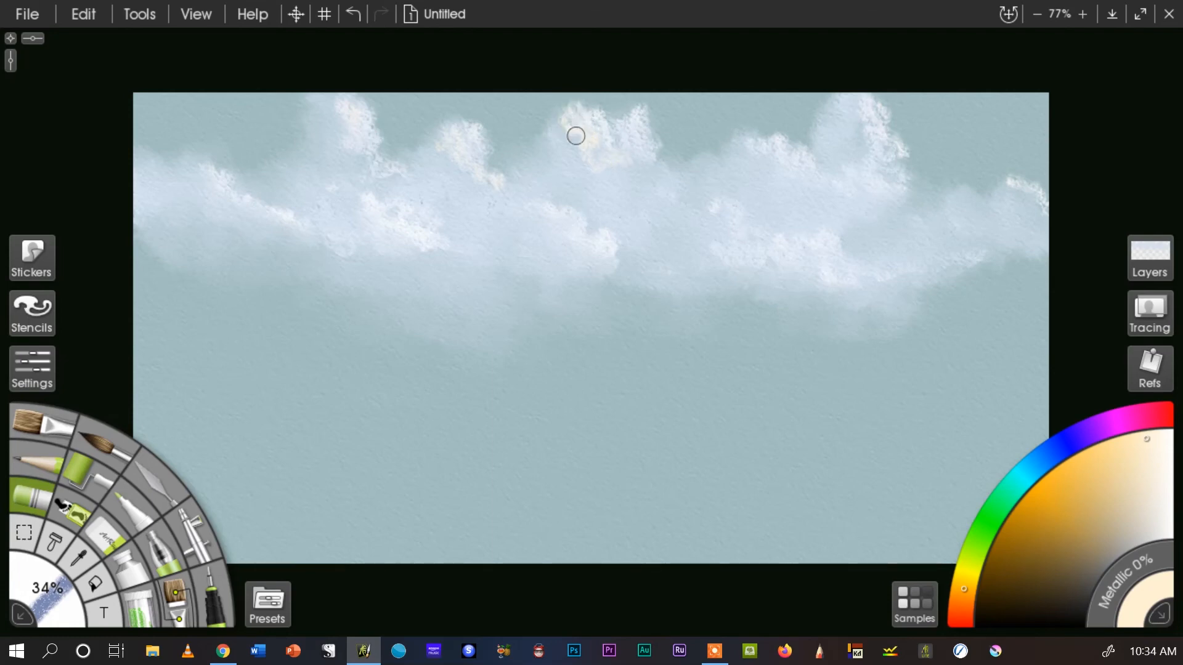
pyautogui.moveTo(212, 193)
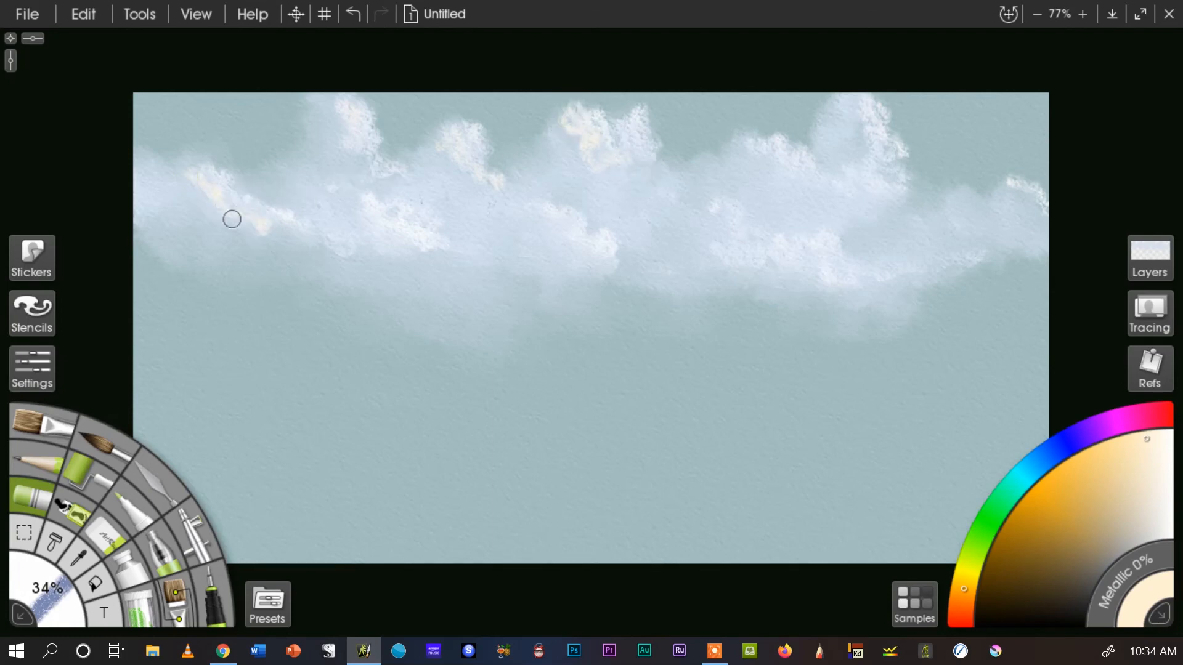
pyautogui.moveTo(566, 261)
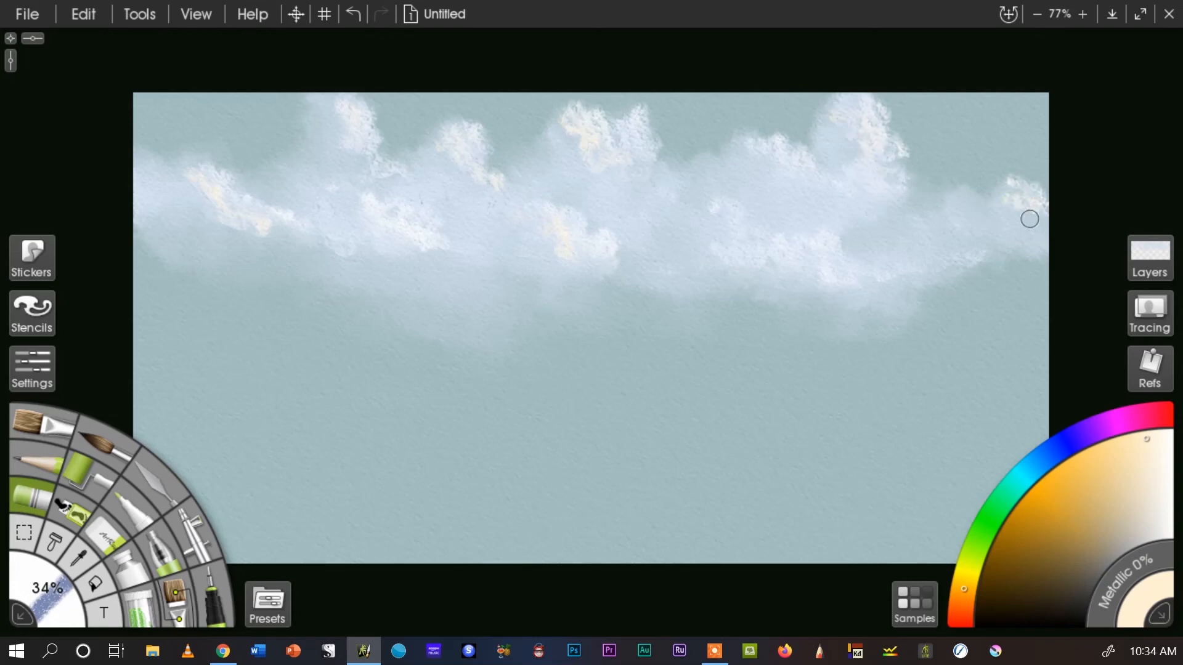
pyautogui.moveTo(1025, 243)
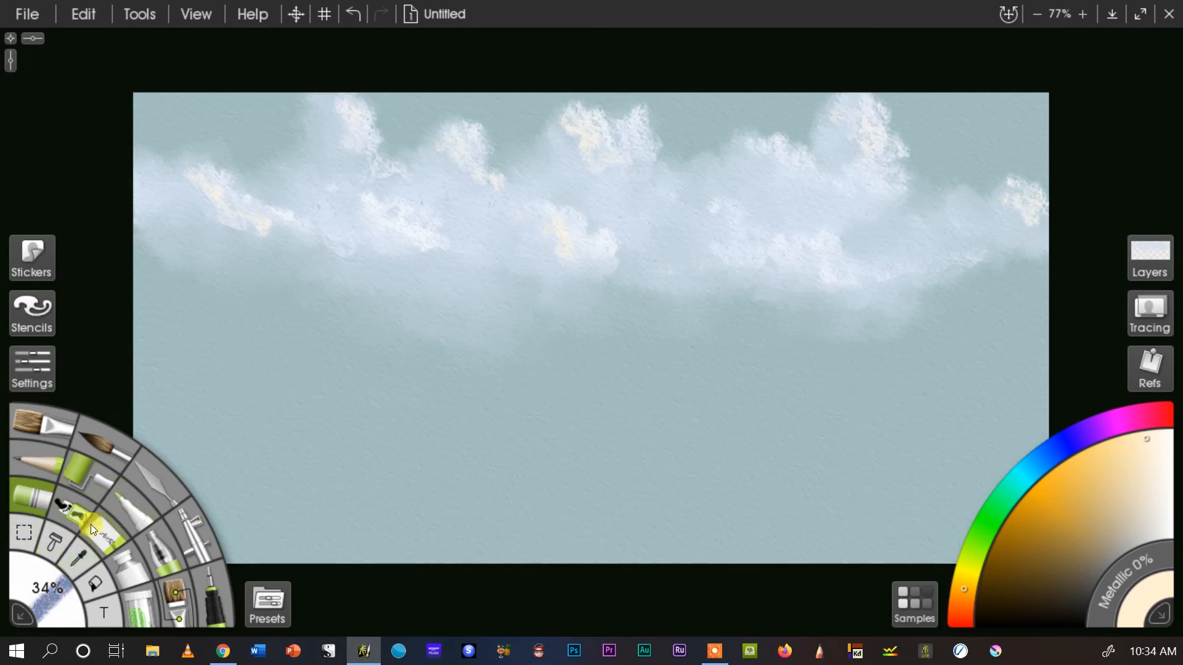
pyautogui.moveTo(148, 480)
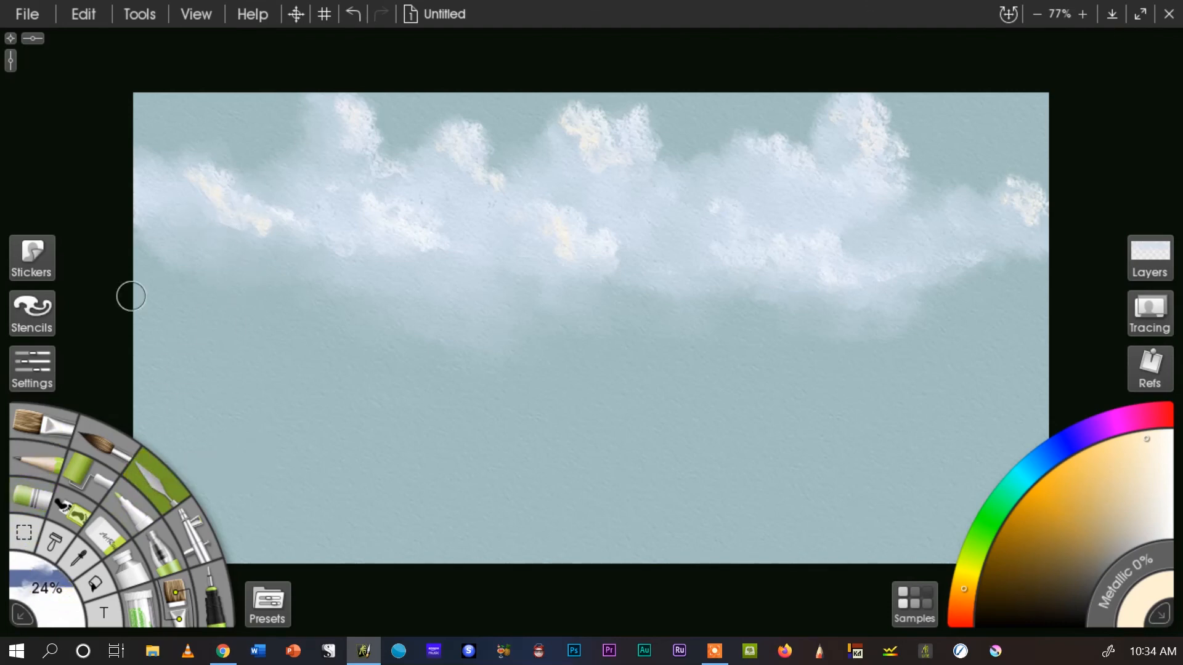
pyautogui.moveTo(239, 225)
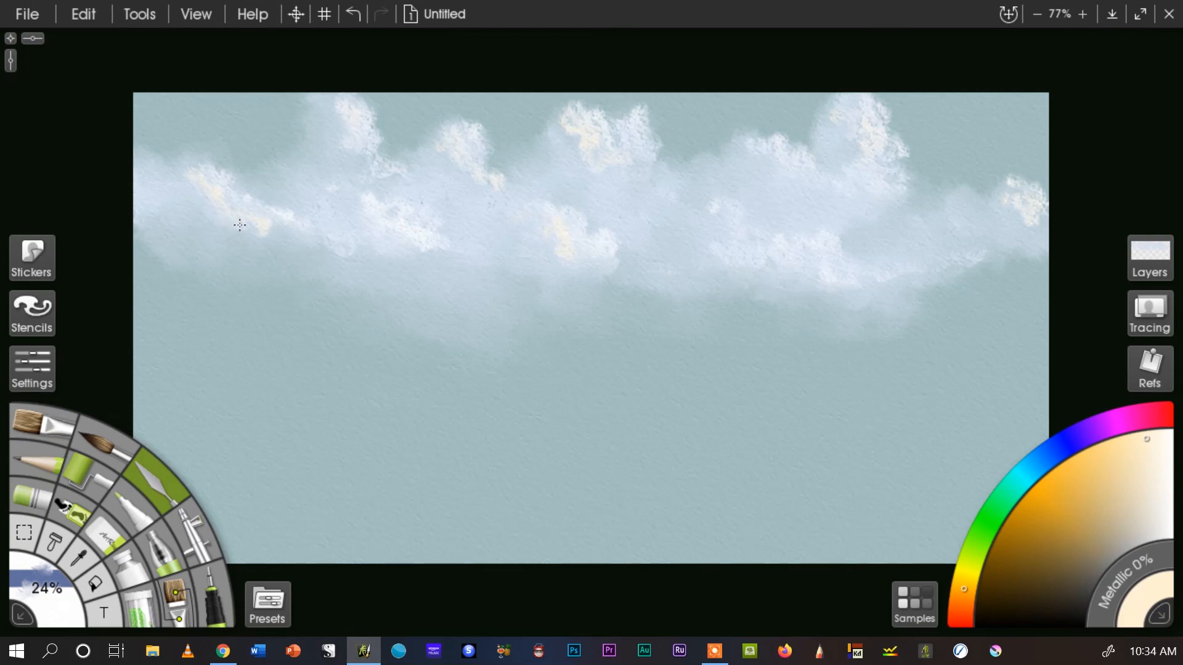
pyautogui.moveTo(339, 139)
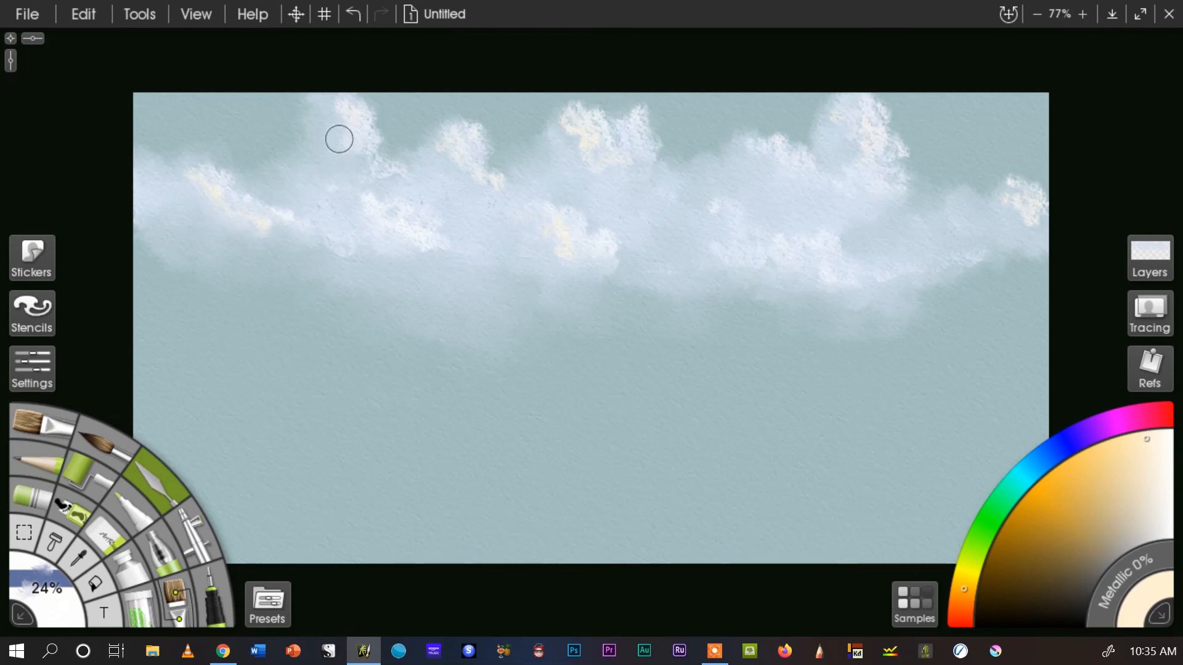
pyautogui.moveTo(542, 239)
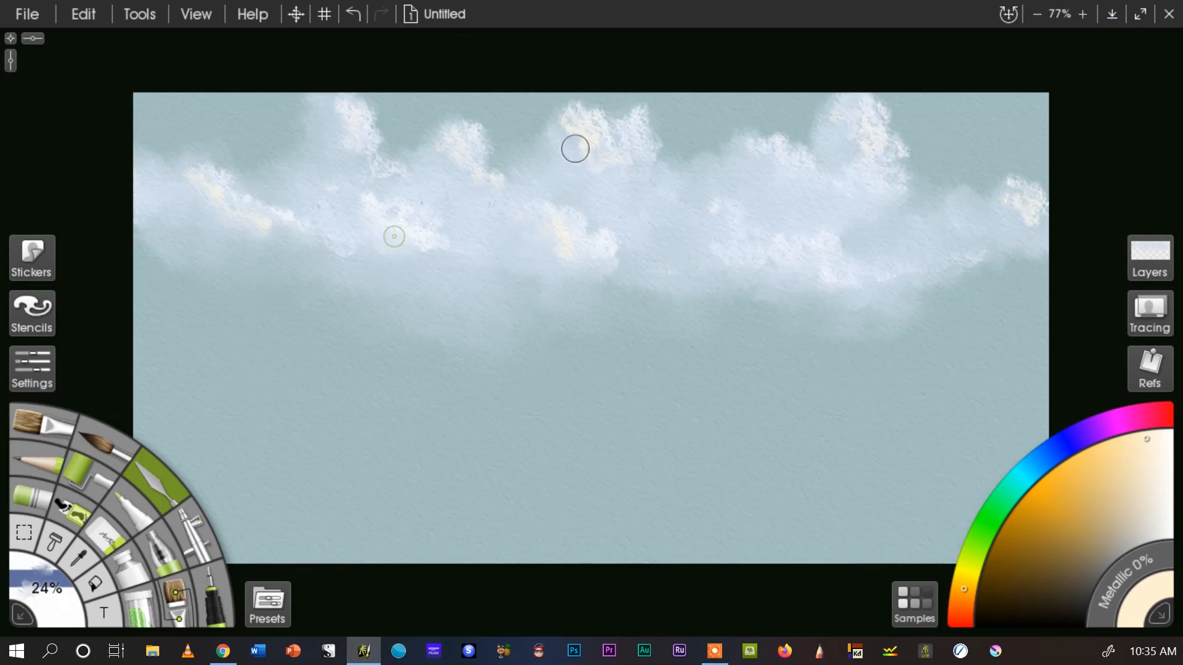
pyautogui.moveTo(771, 269)
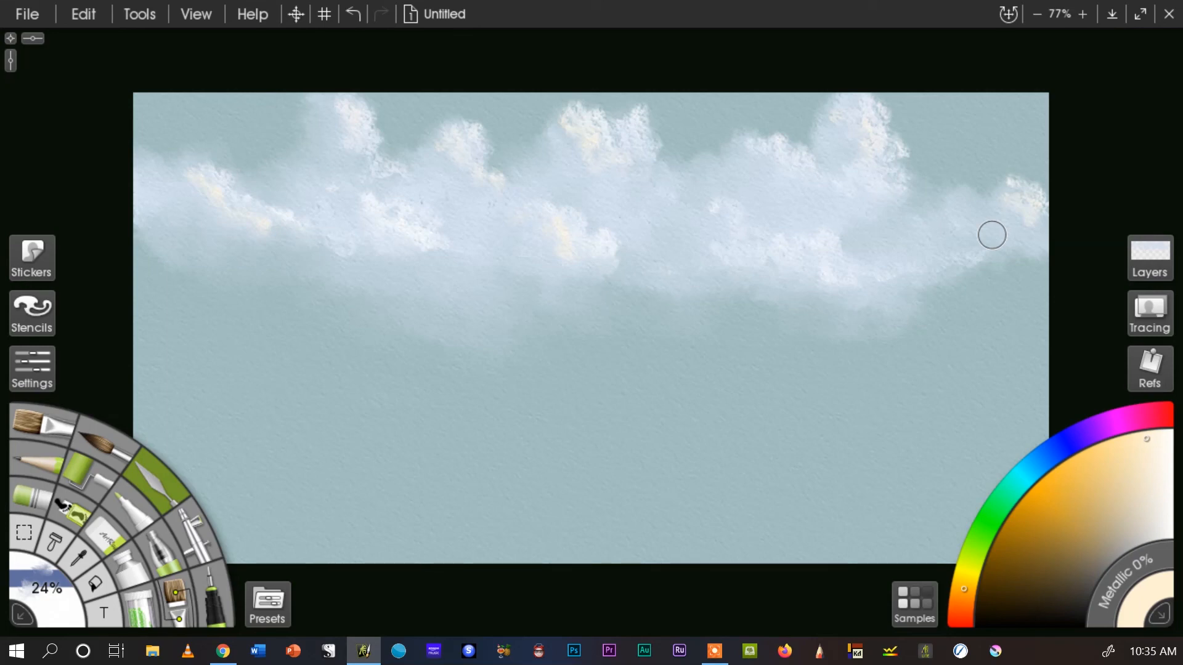
pyautogui.moveTo(203, 178)
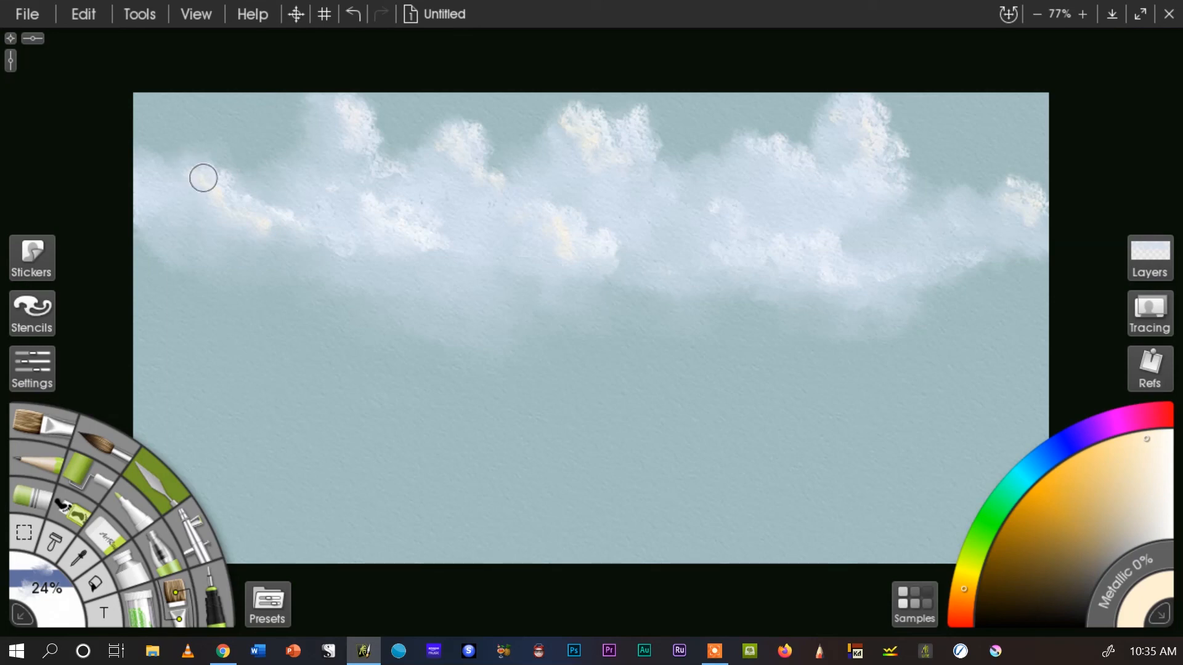
pyautogui.moveTo(581, 287)
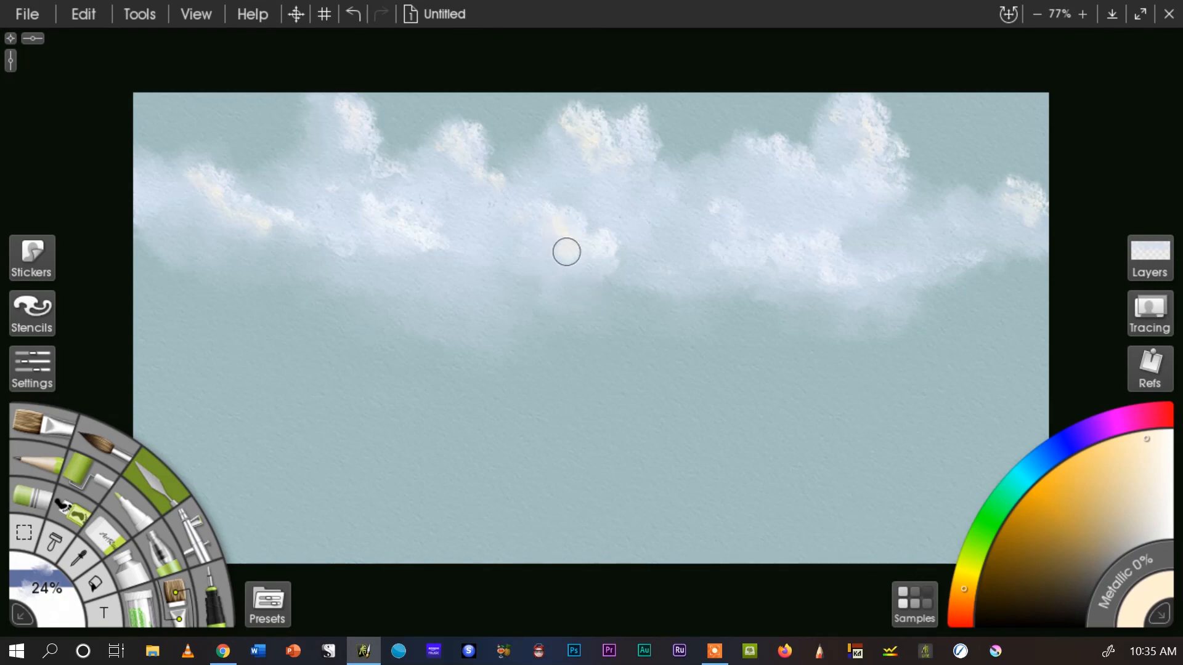
pyautogui.moveTo(568, 232)
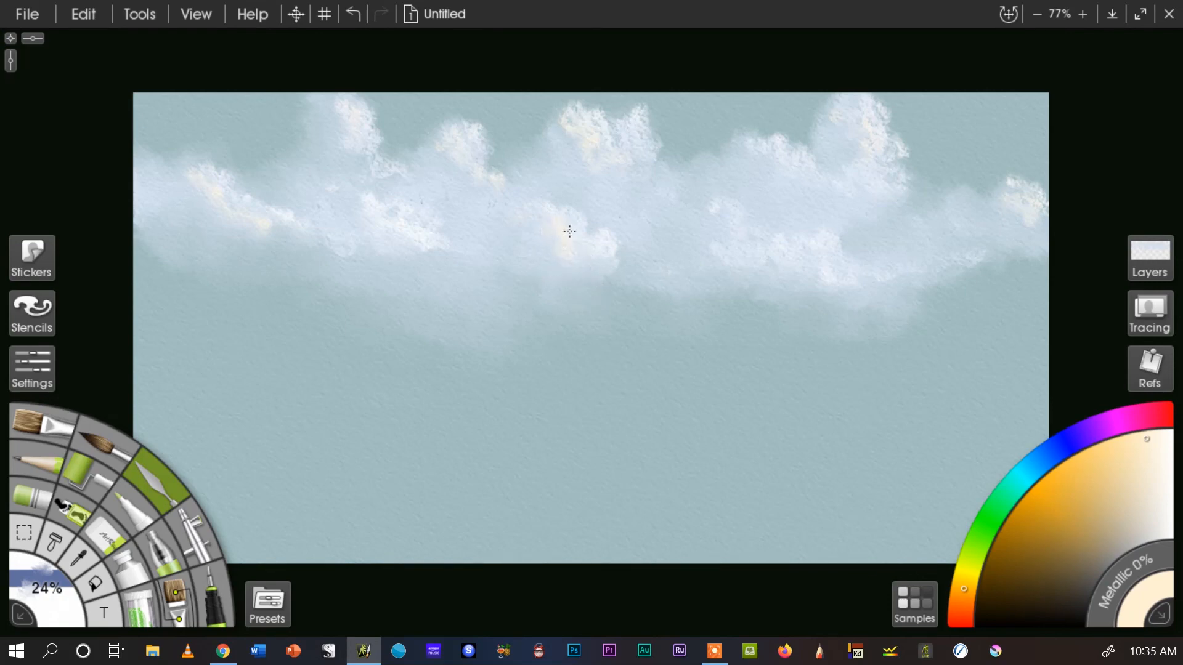
pyautogui.moveTo(549, 259)
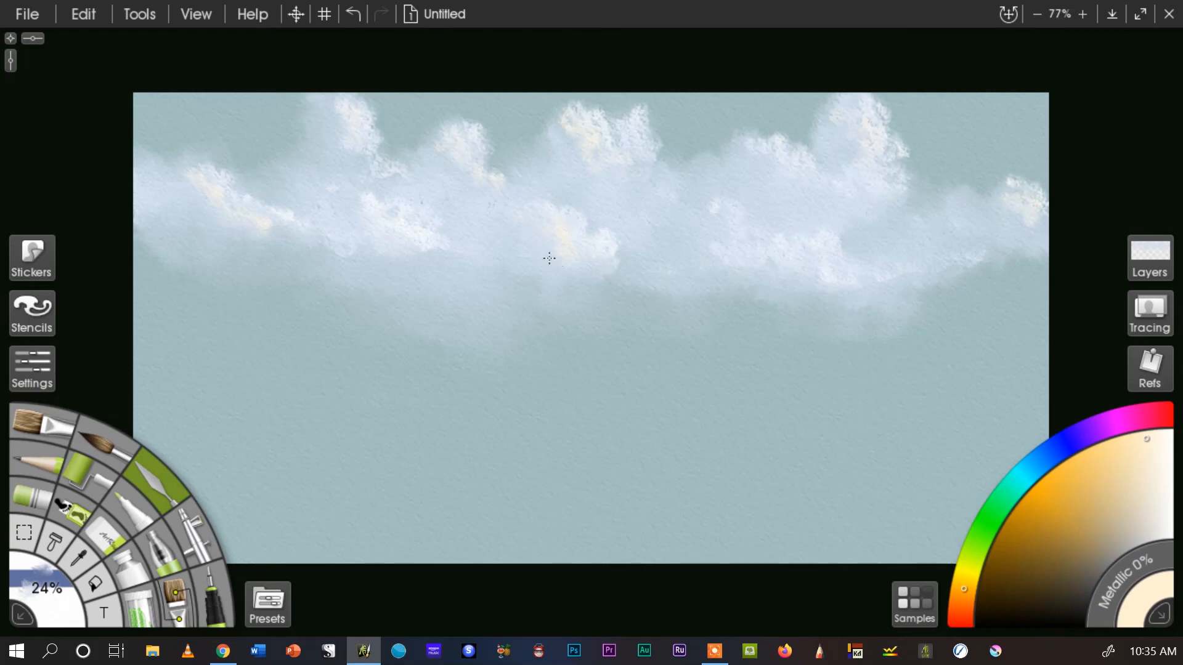
pyautogui.moveTo(575, 147)
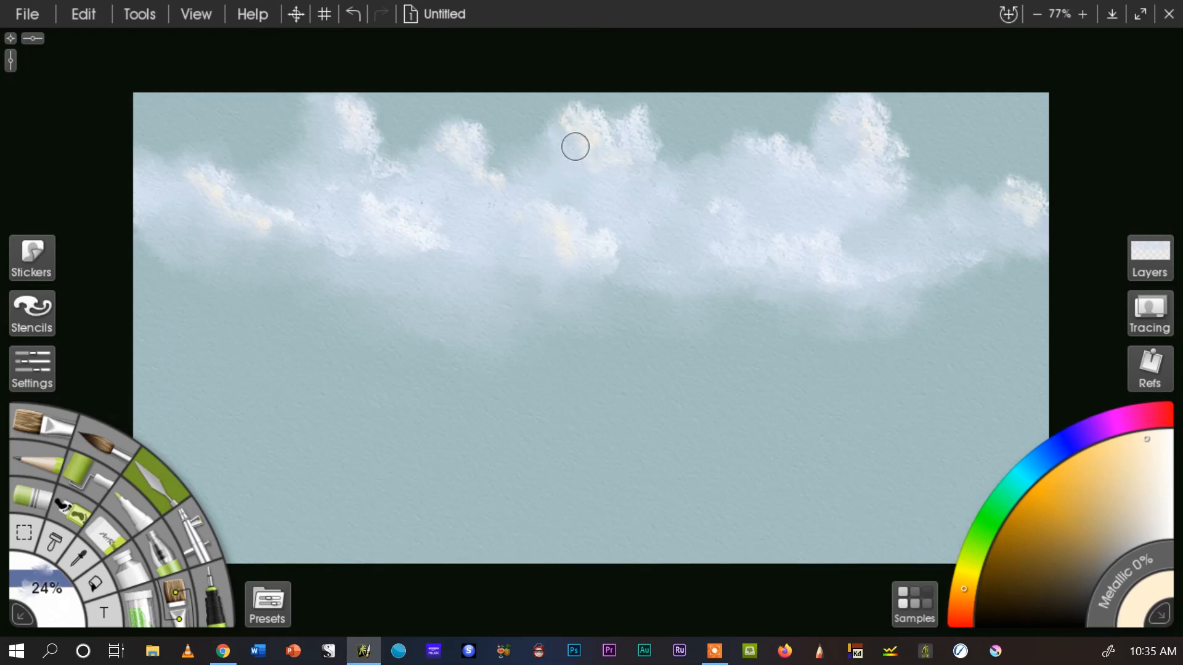
pyautogui.moveTo(857, 161)
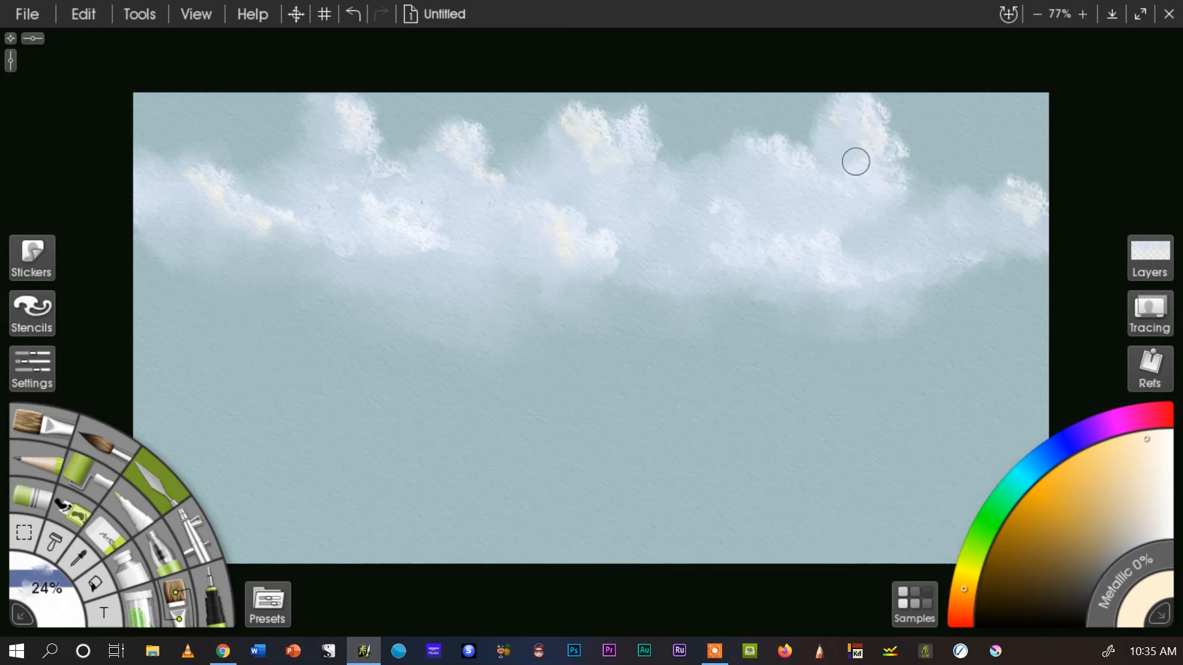
pyautogui.moveTo(410, 156)
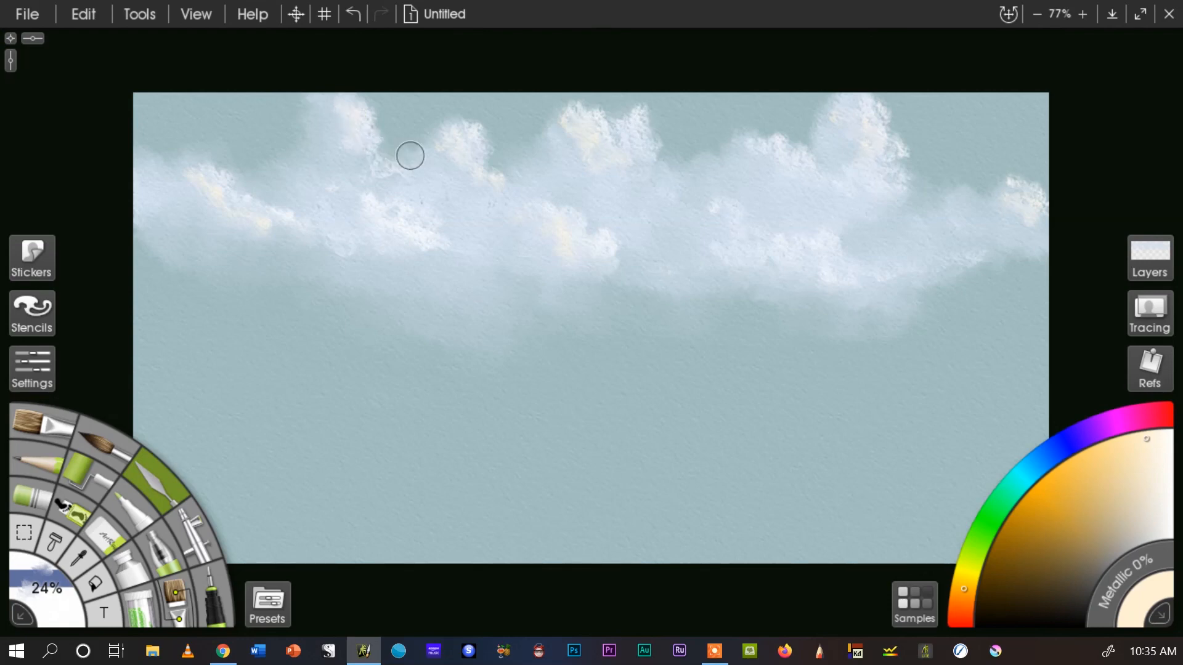
pyautogui.moveTo(372, 212)
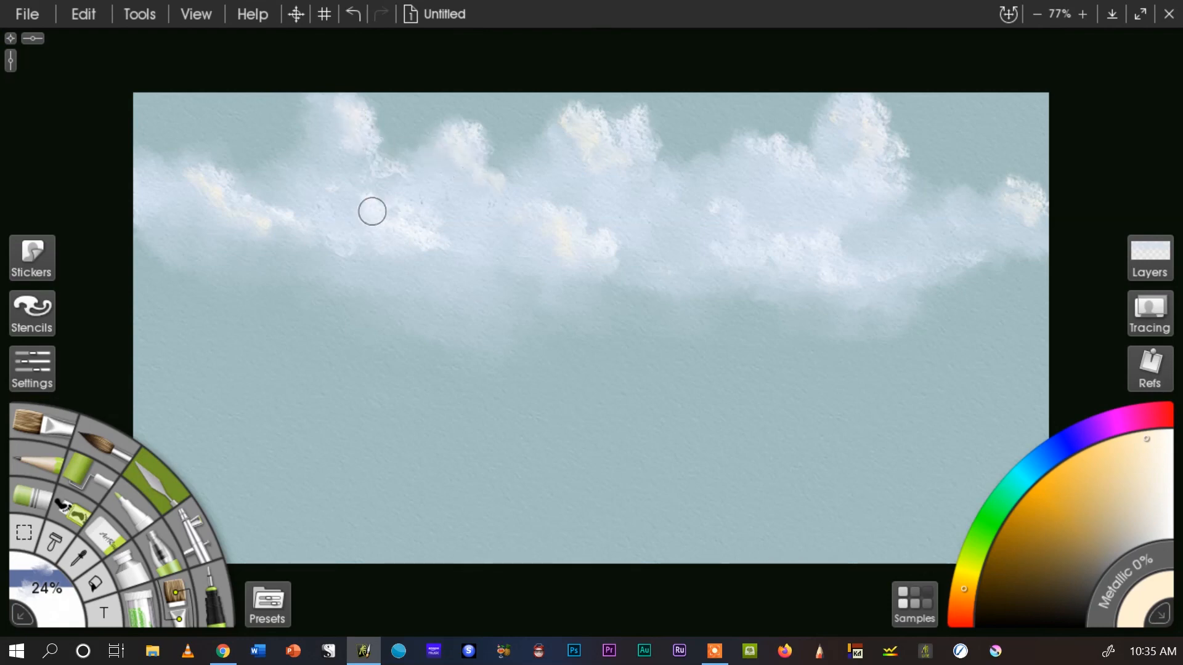
pyautogui.moveTo(948, 270)
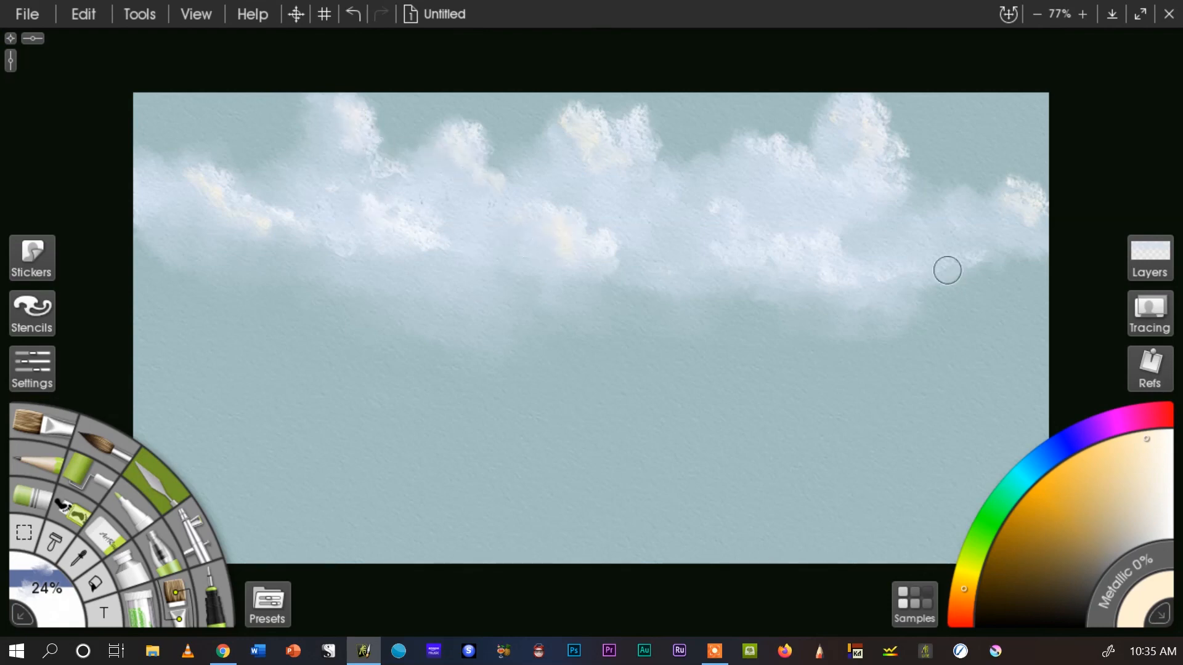
pyautogui.moveTo(1026, 266)
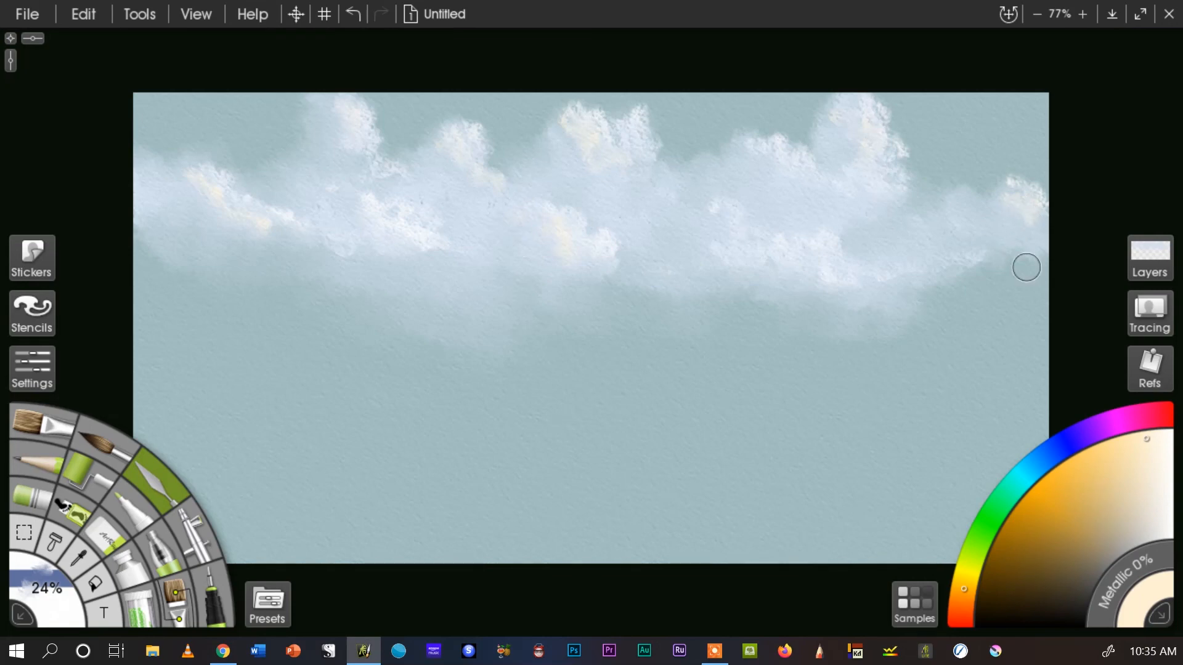